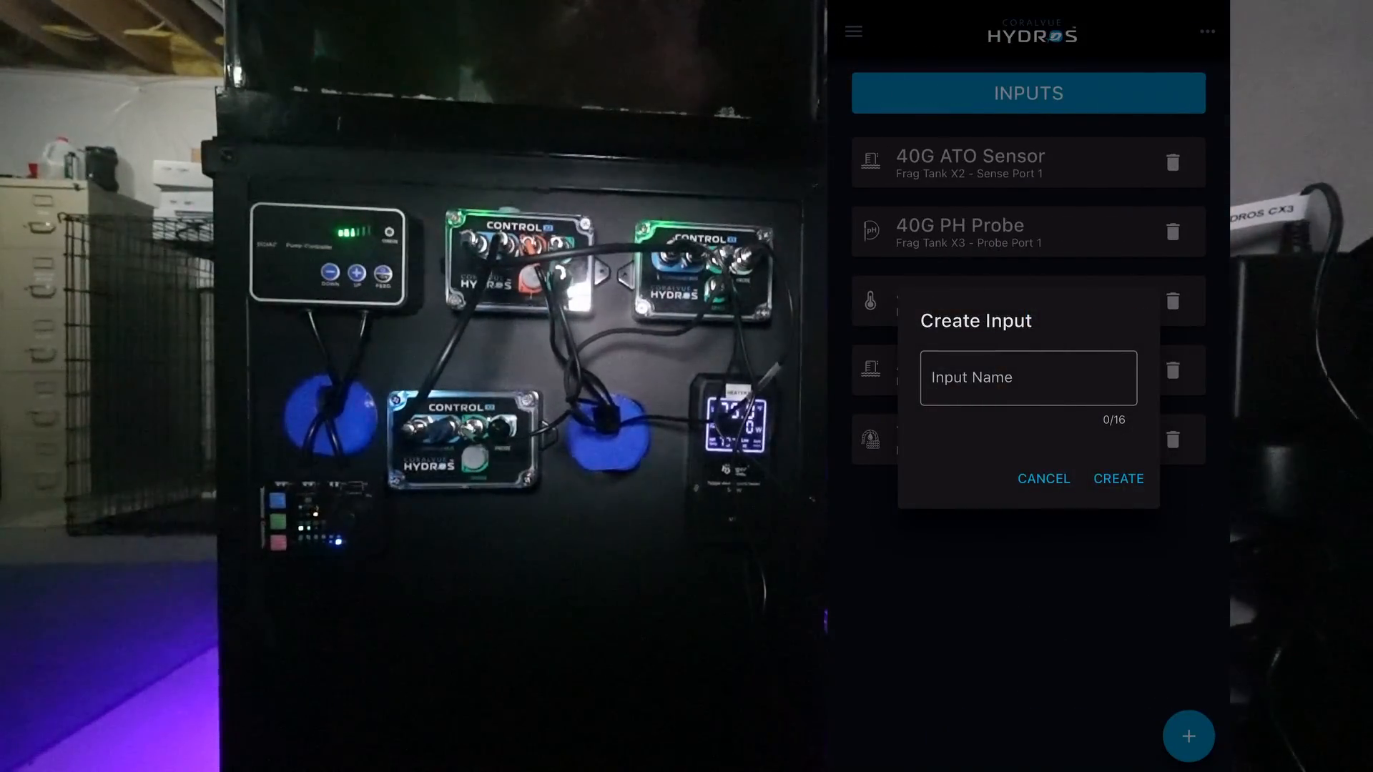
Create input AWC-Low as a Sense Port type and choose its sense mode
text(AW)
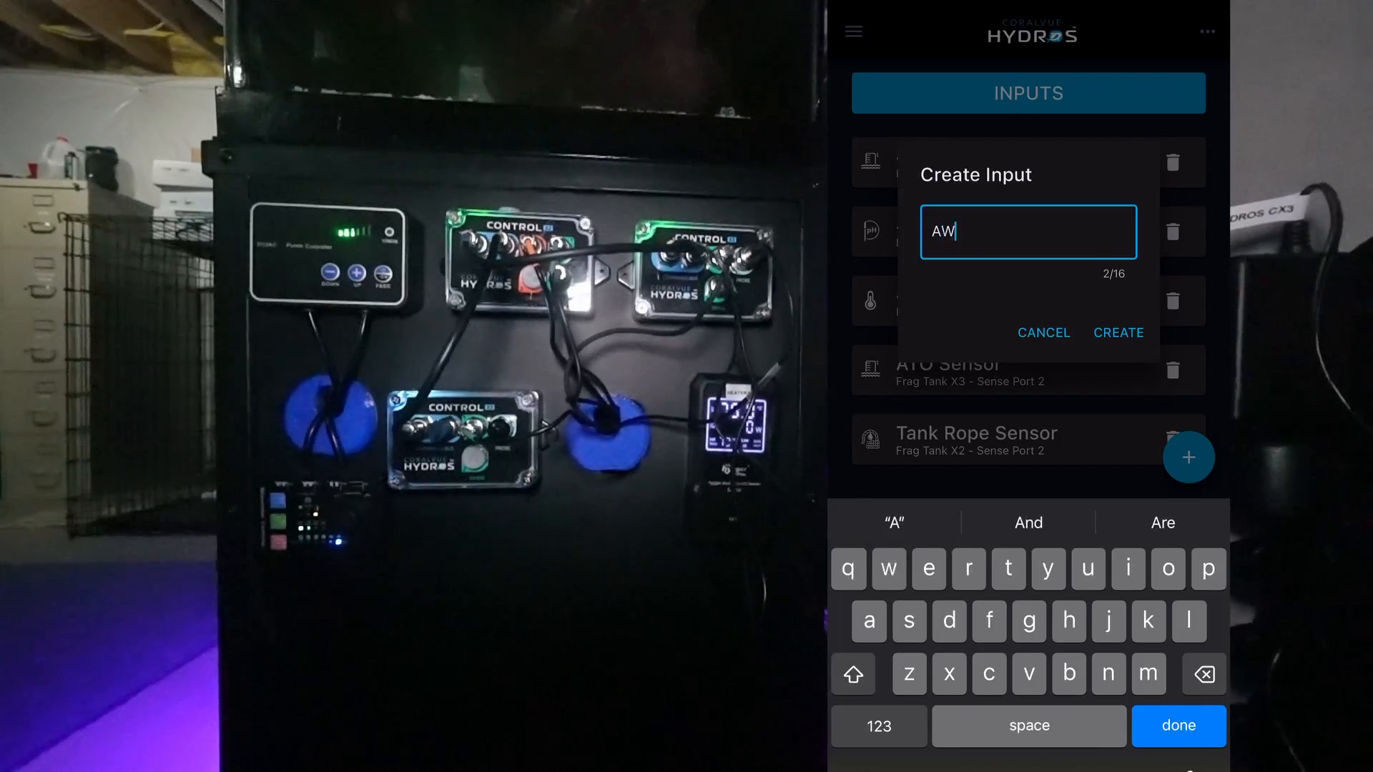
text(C)
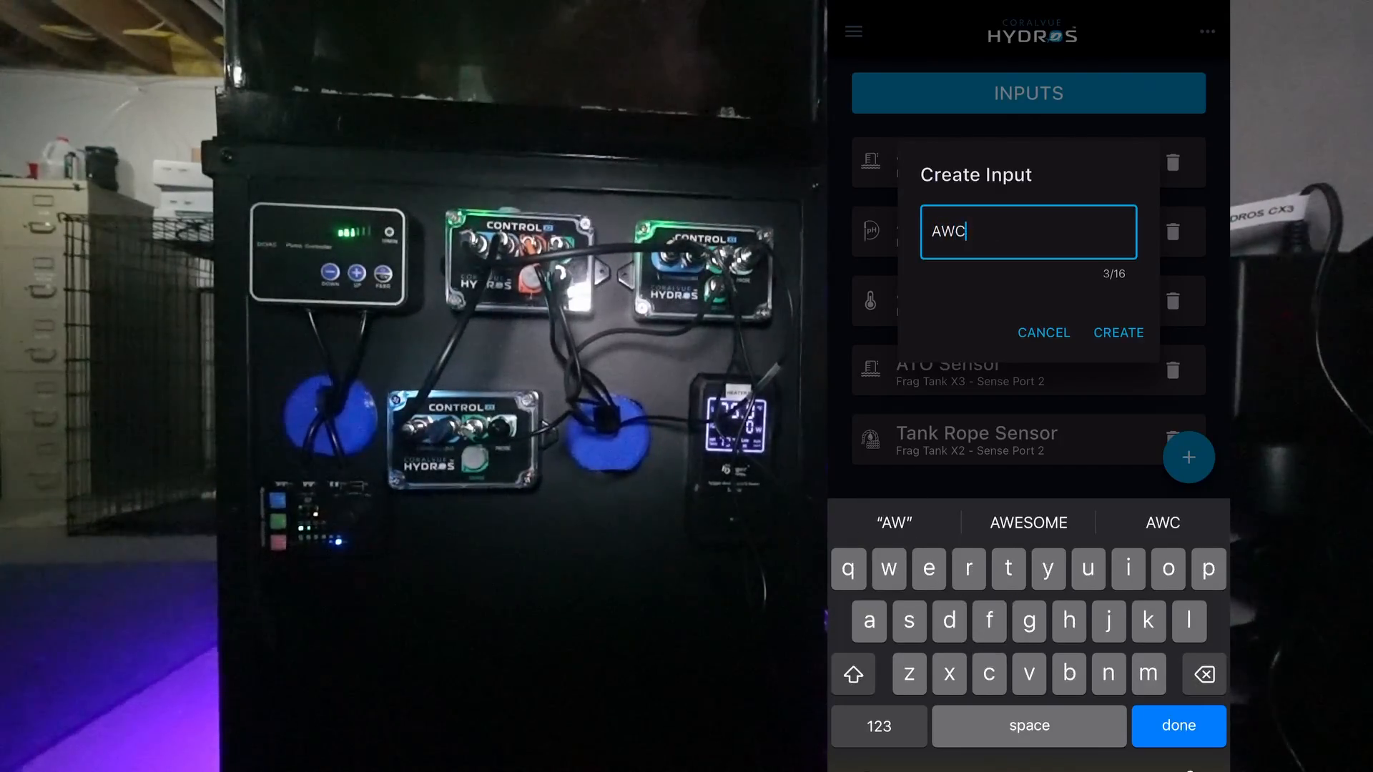
click(1118, 333)
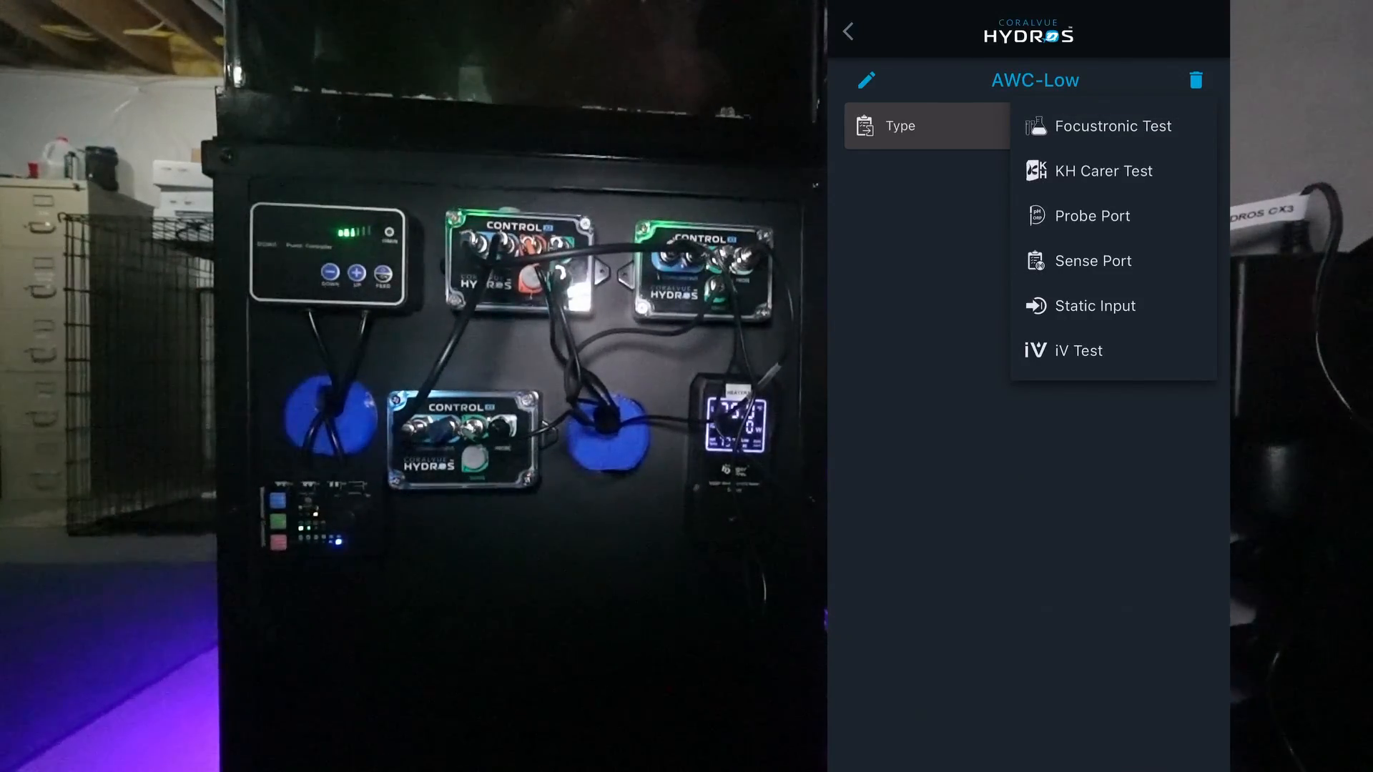
click(1092, 260)
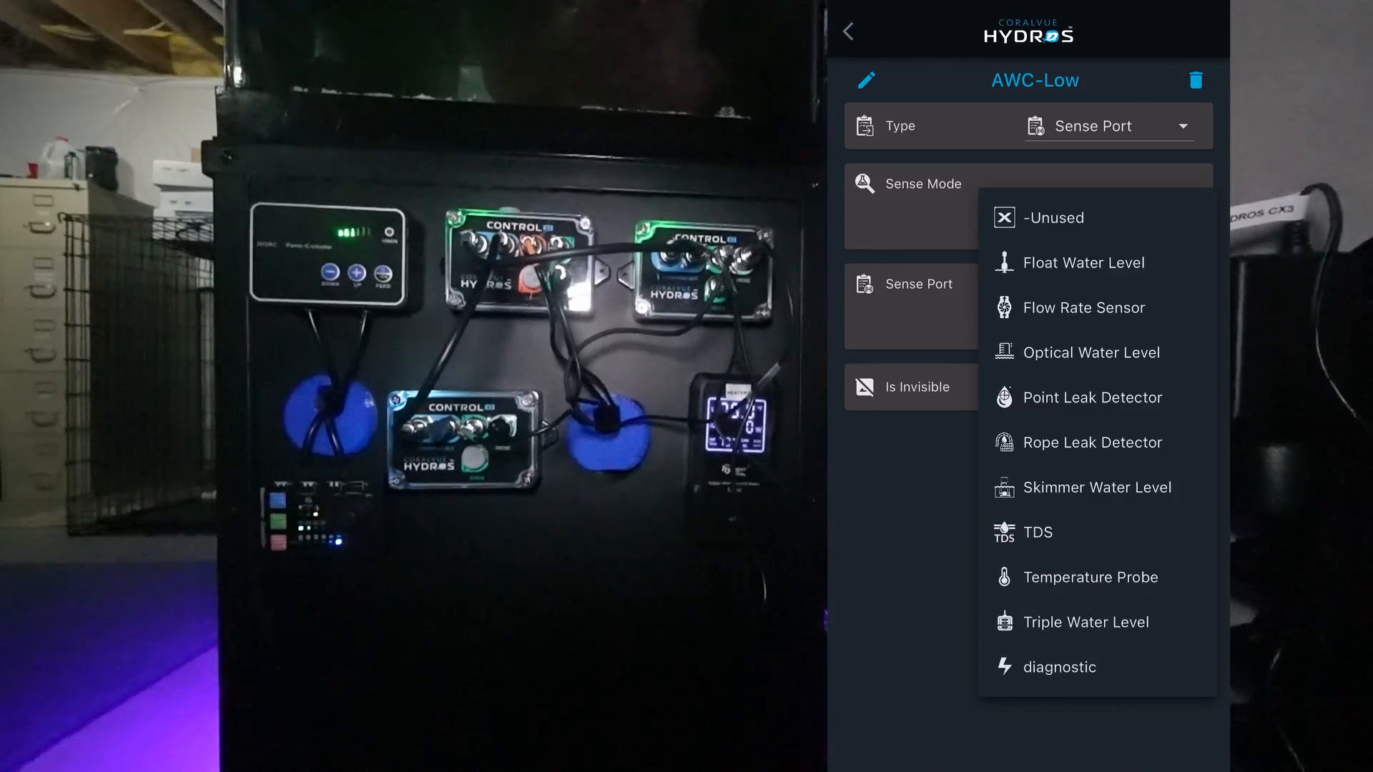
click(1092, 352)
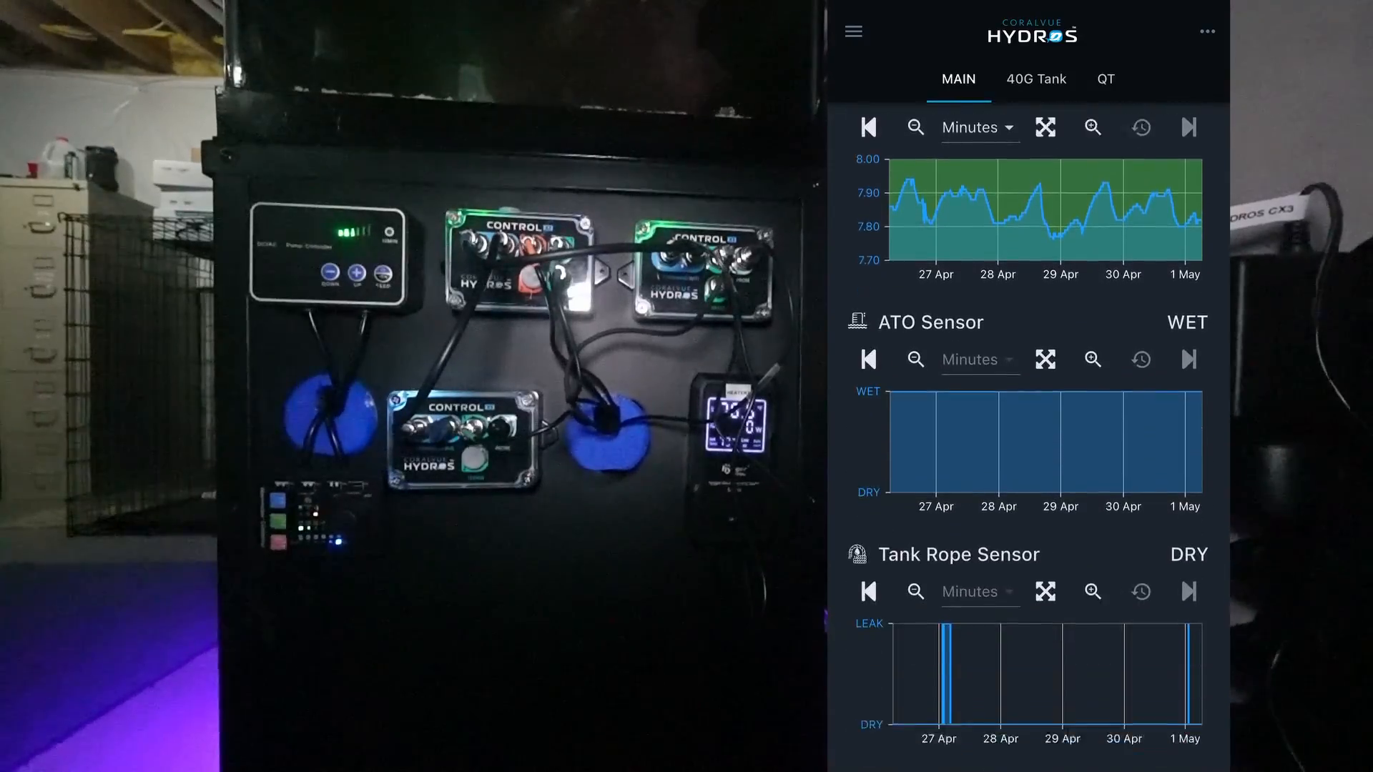
scroll(down, 3)
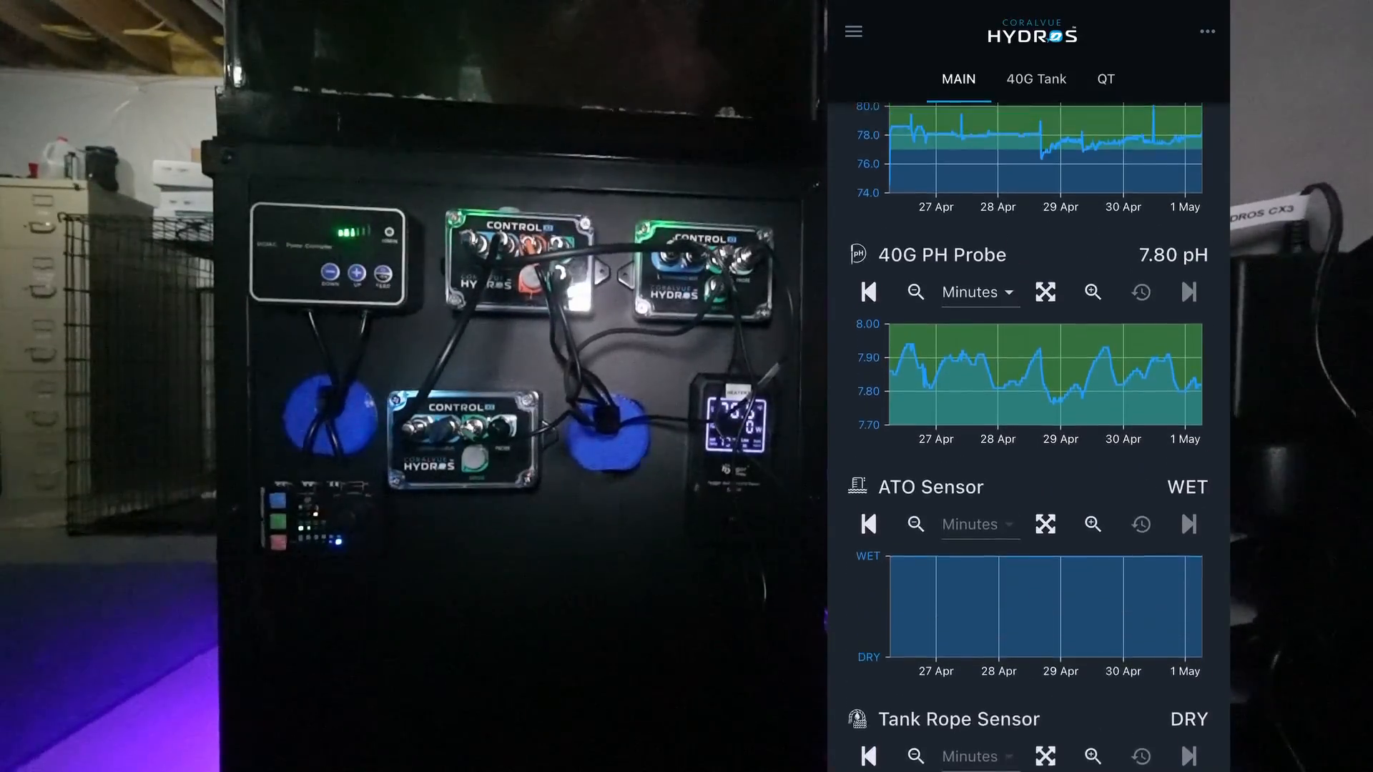
scroll(down, 3)
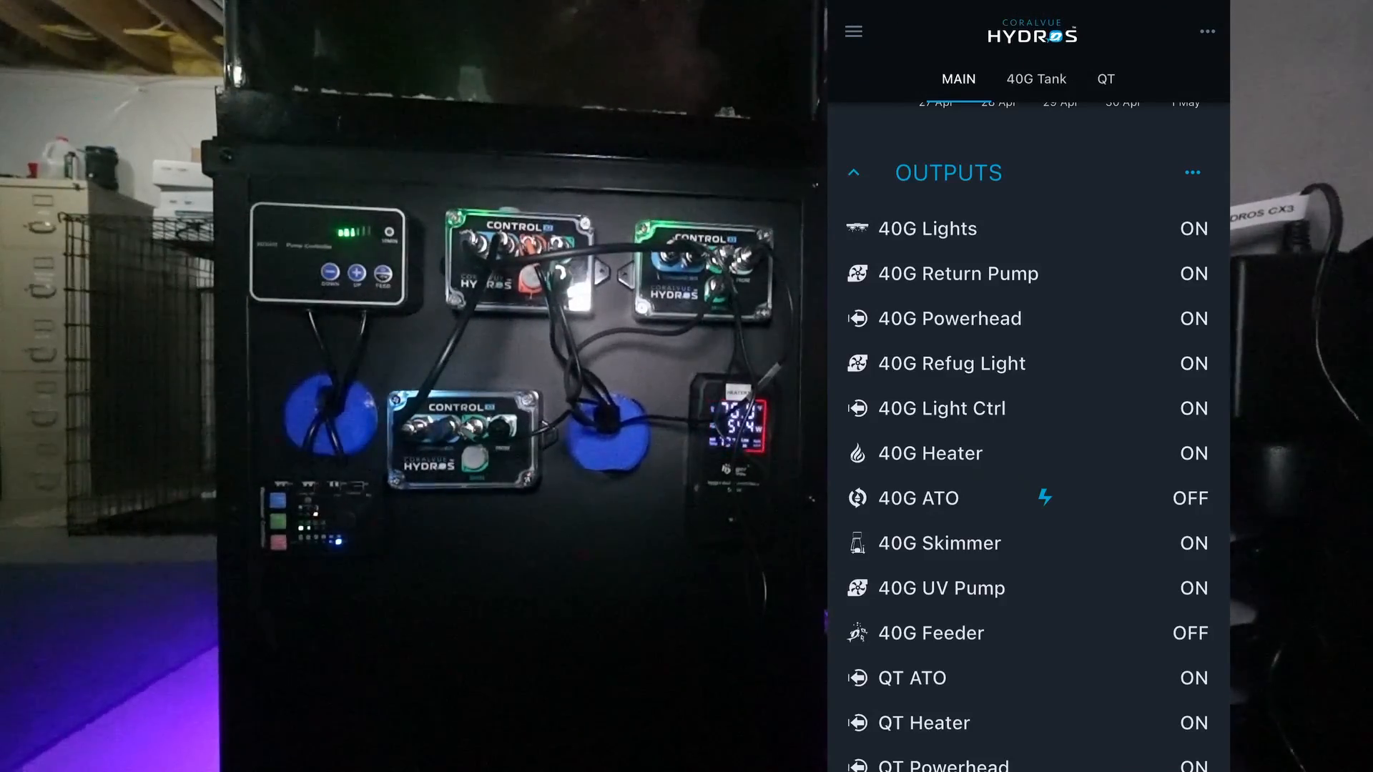
click(1190, 173)
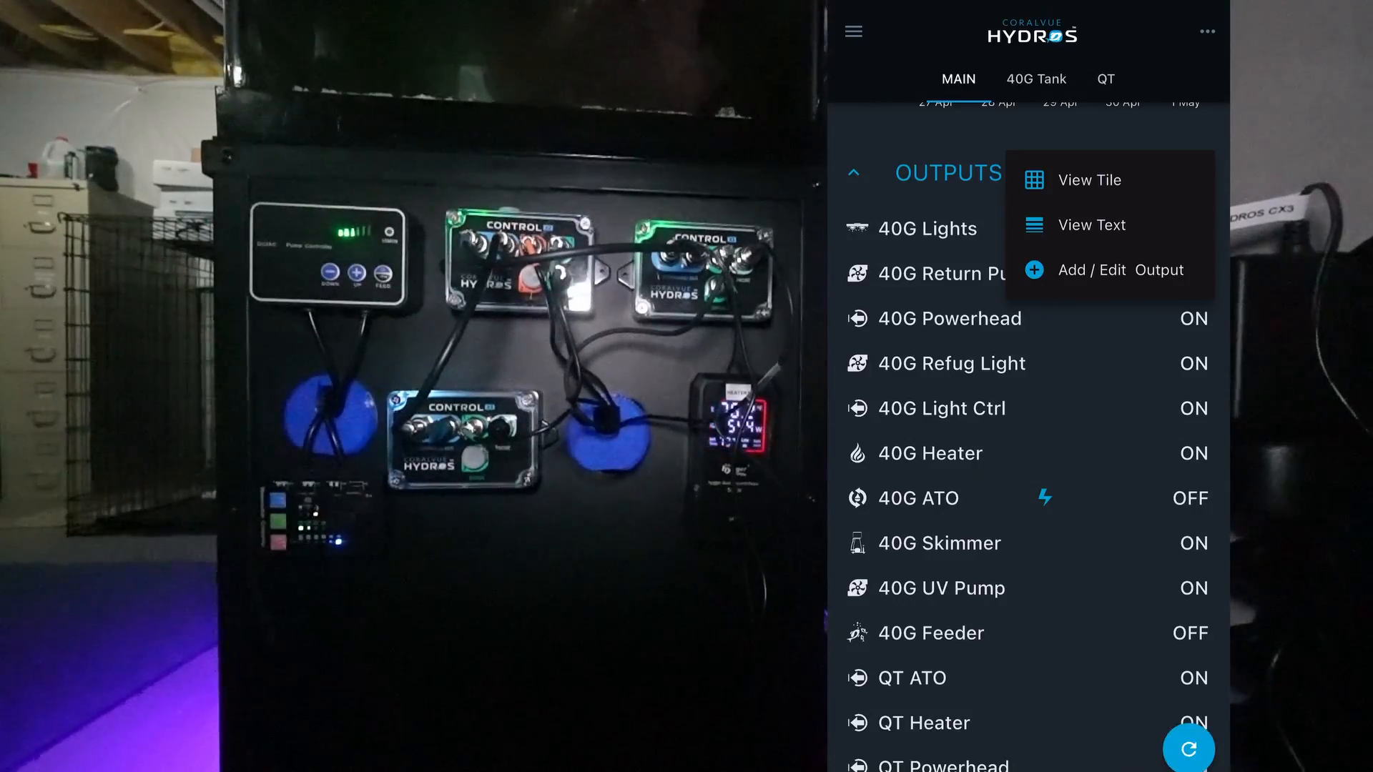
click(1122, 269)
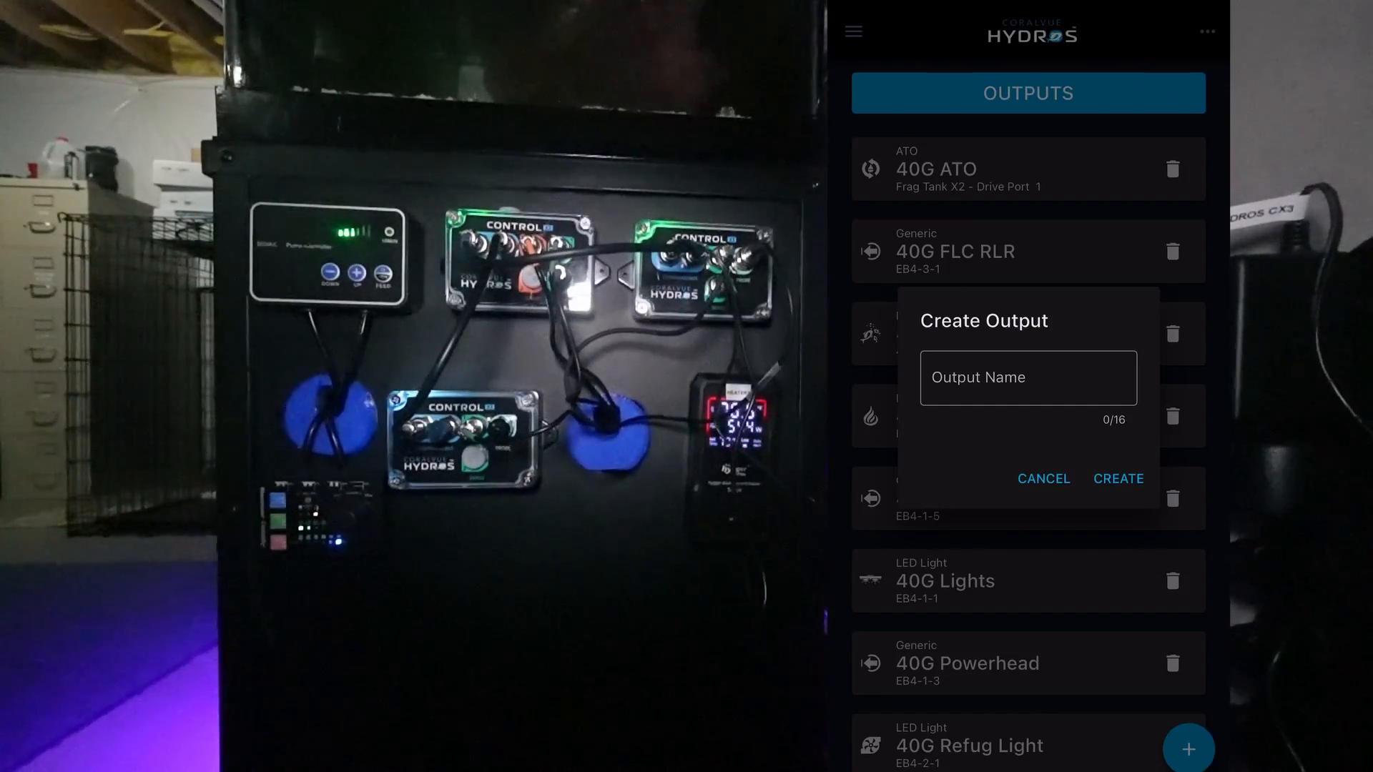
click(1043, 479)
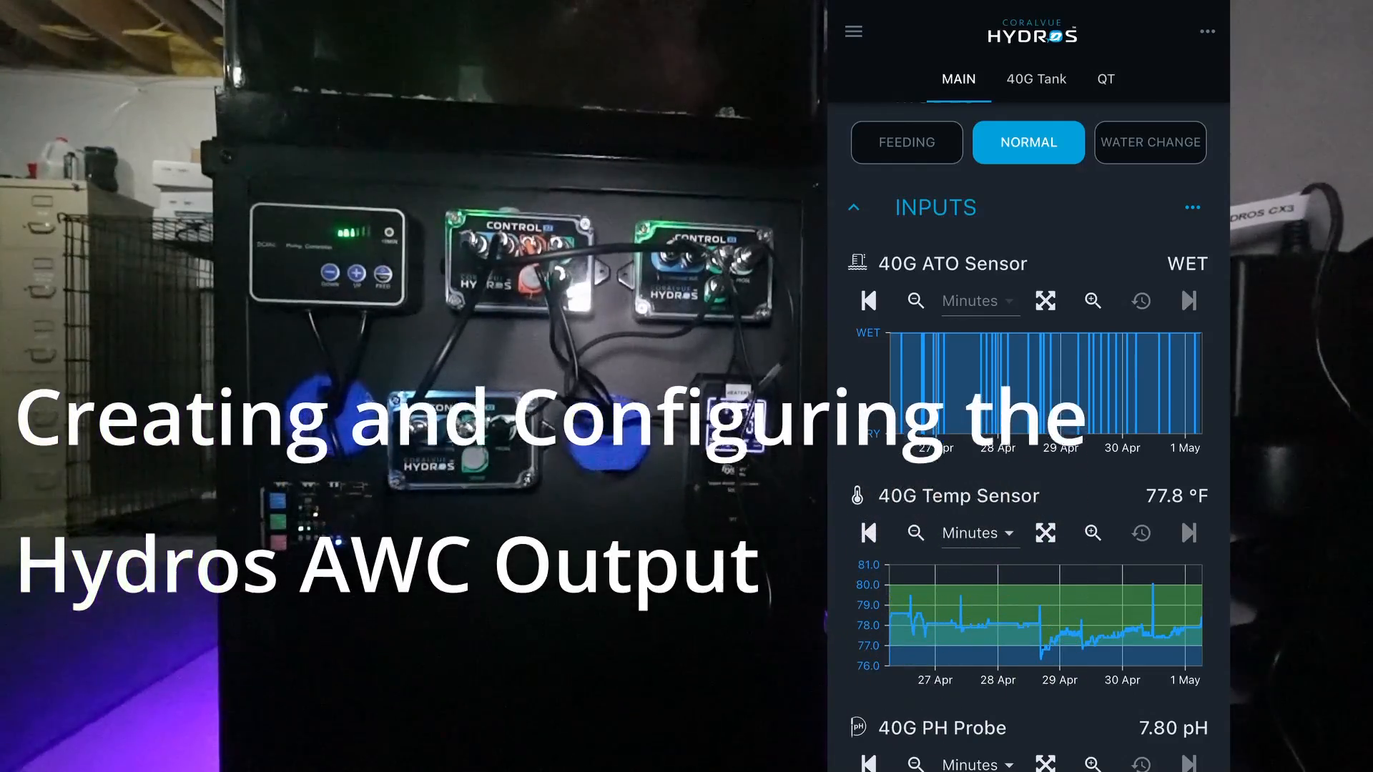
Add a new output named 40G-AWC from the Outputs section menu
scroll(down, 3)
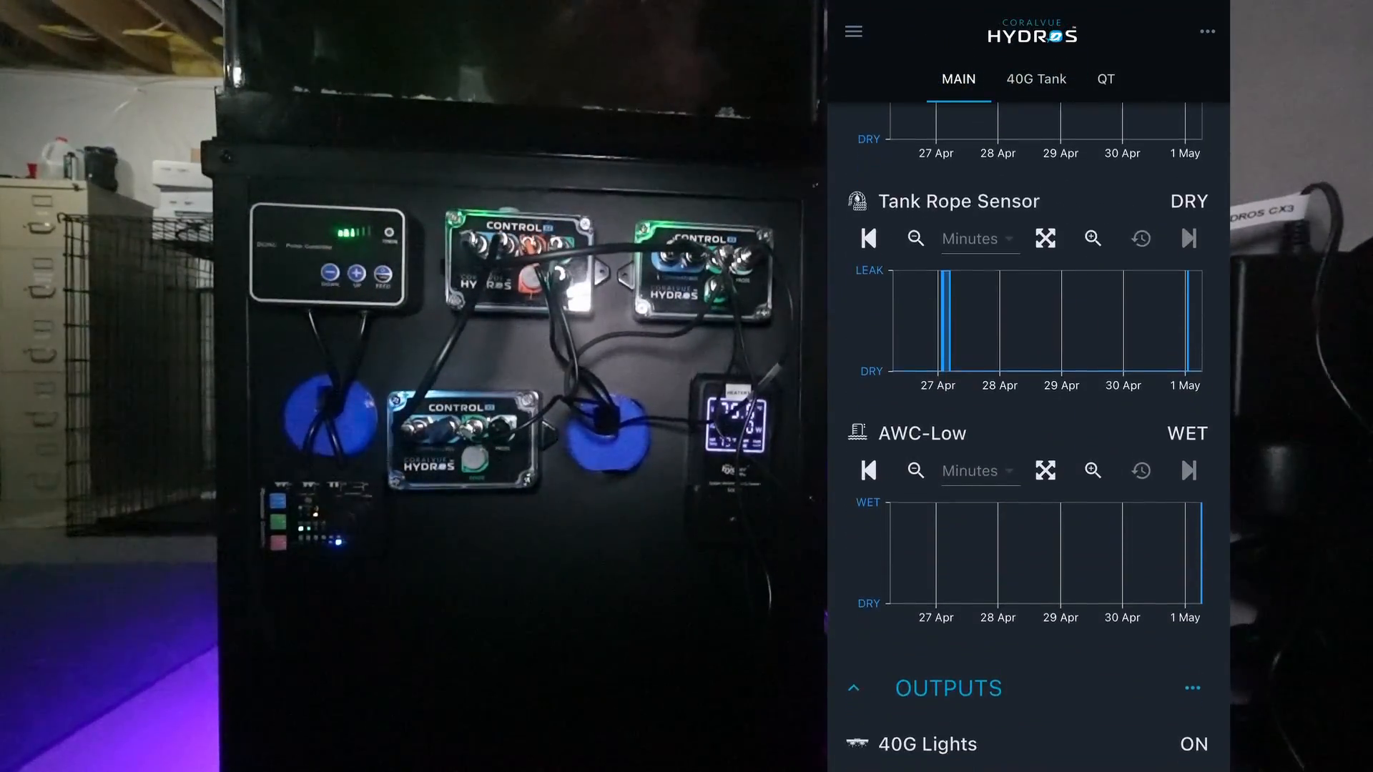
click(1191, 688)
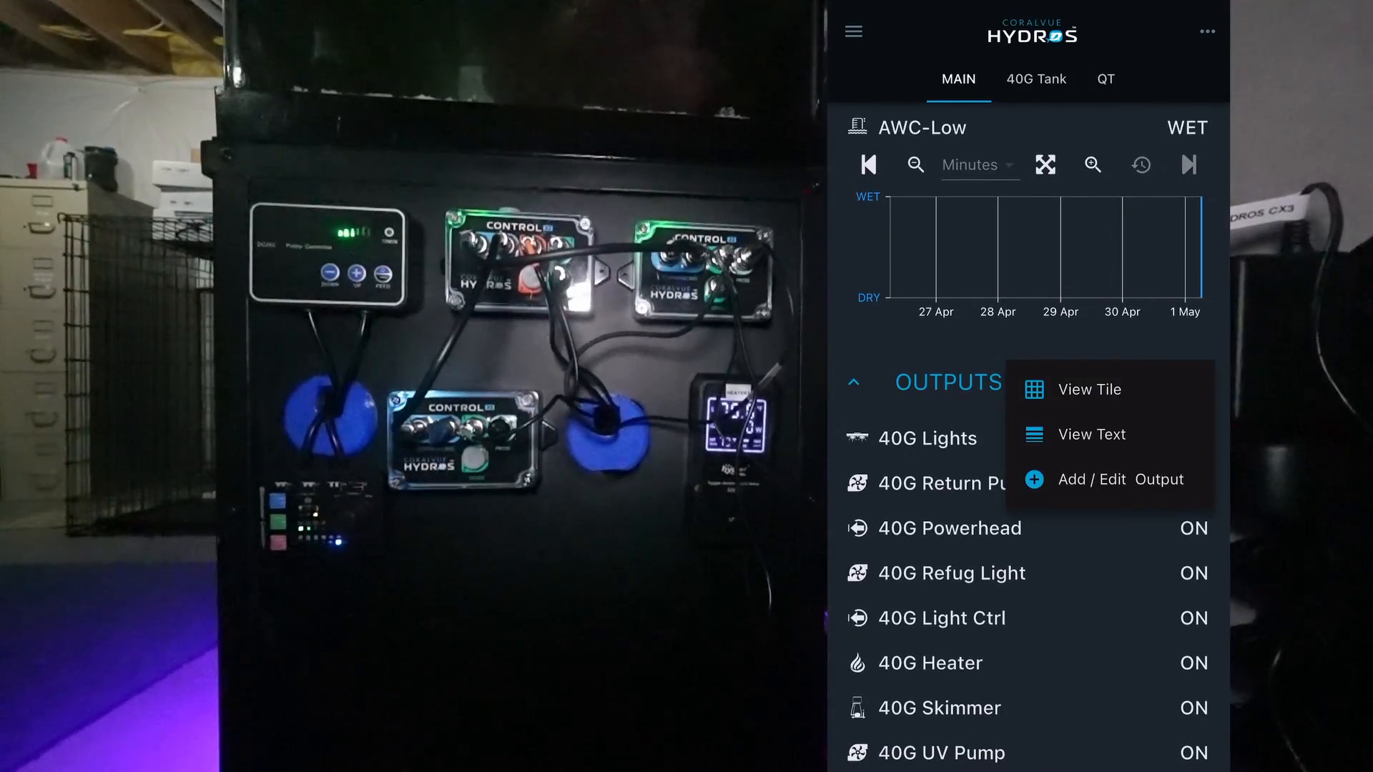
click(1103, 479)
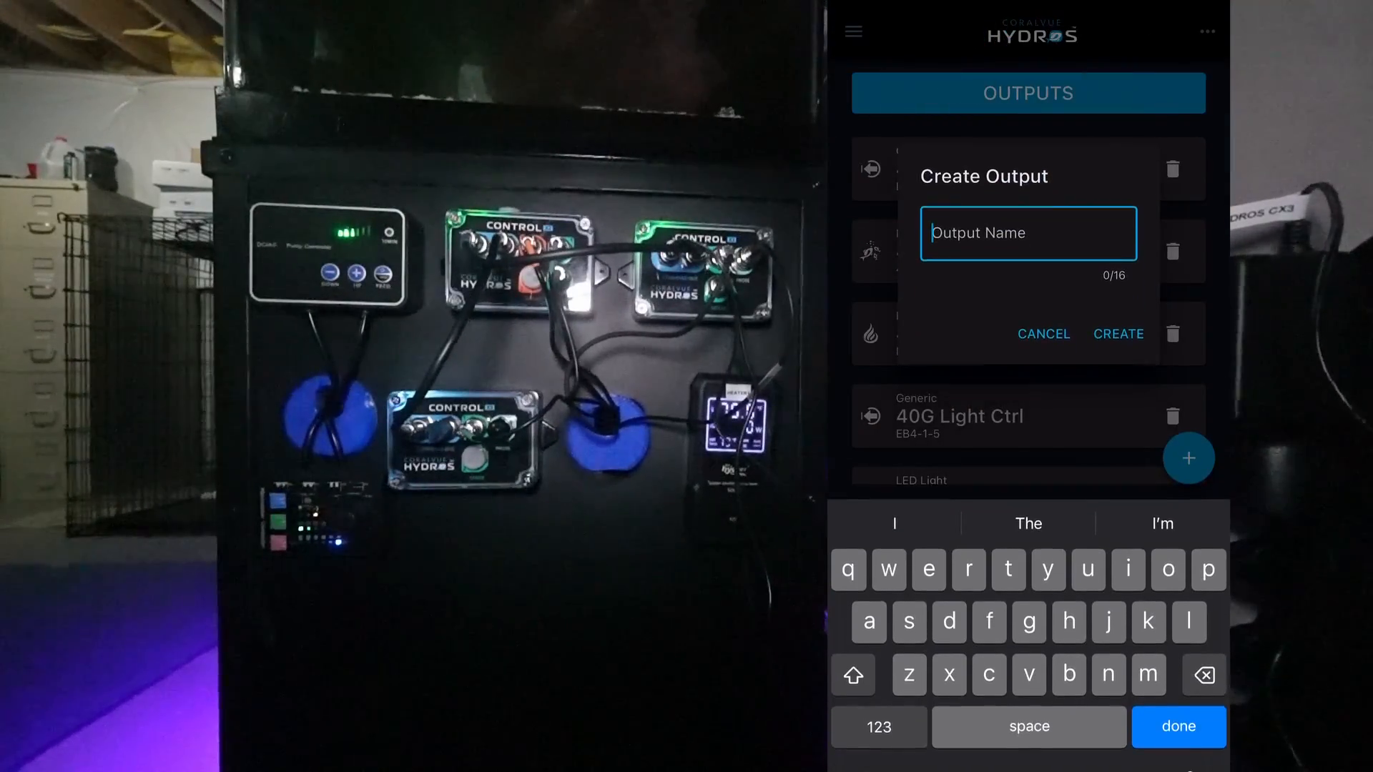
text(40G-AW)
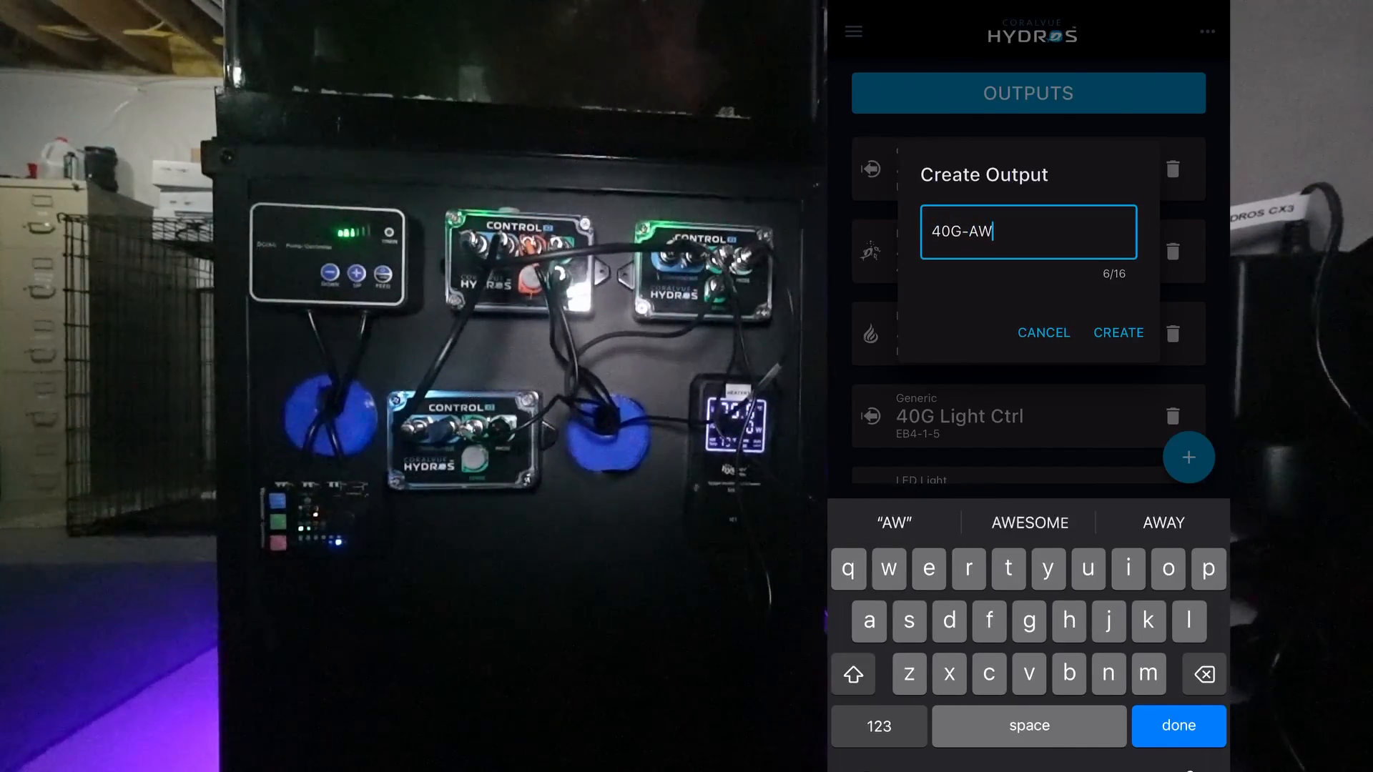
text(C)
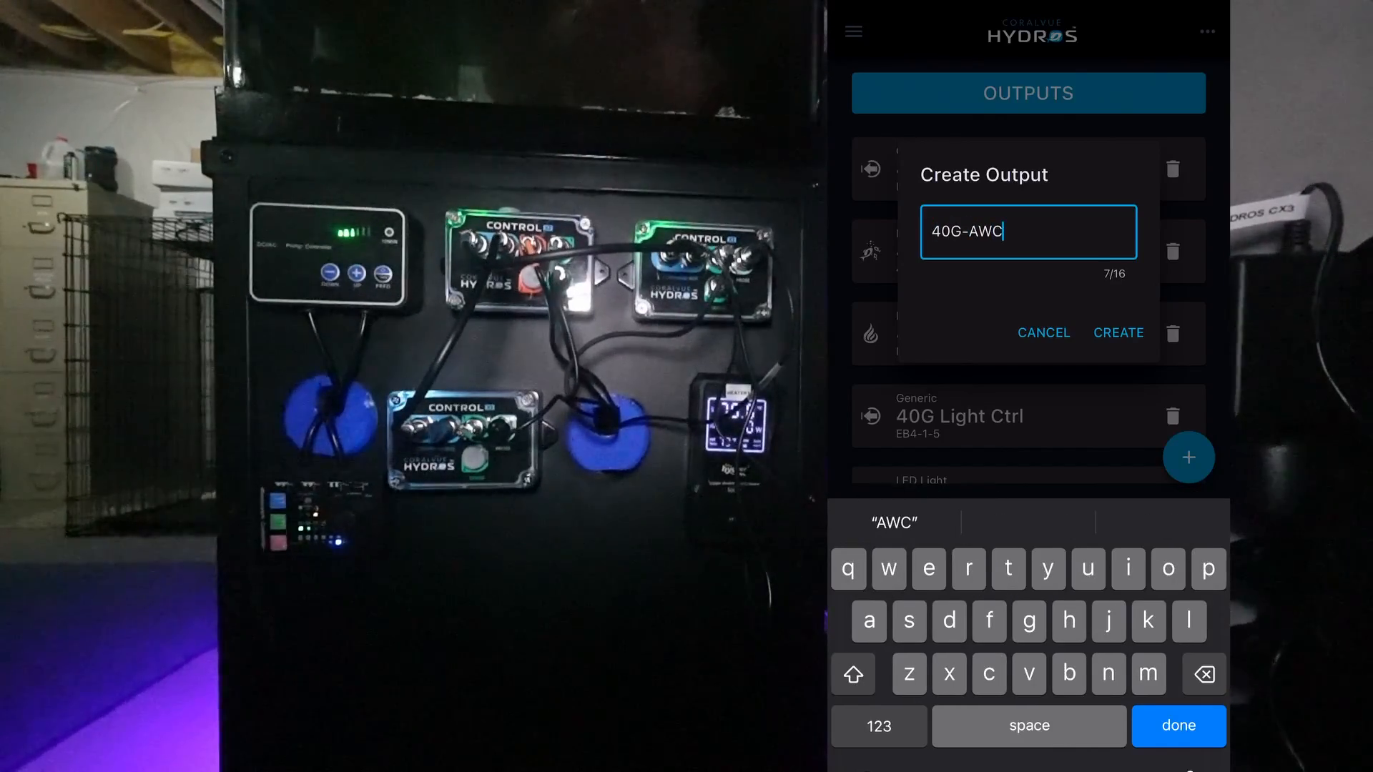
click(1118, 332)
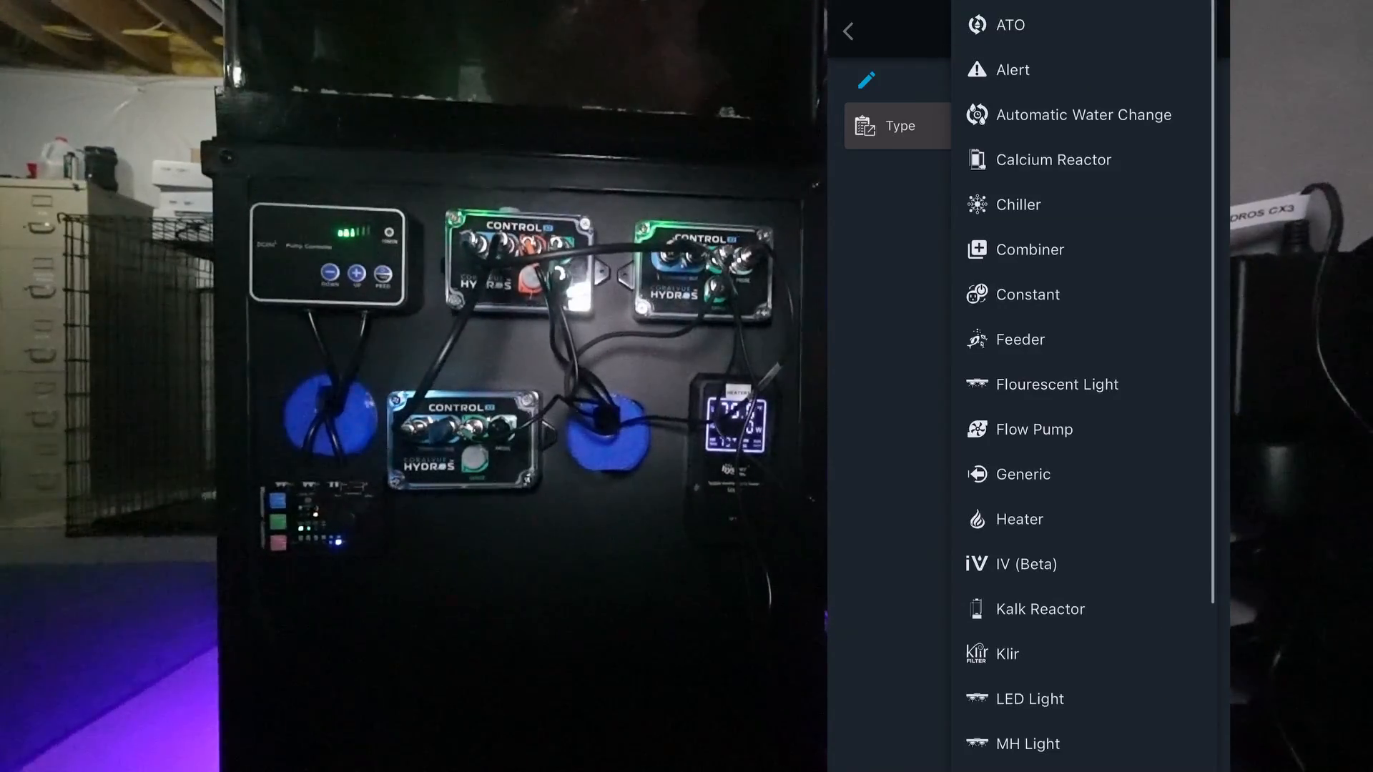
Make 40G-AWC an Automatic Water Change with AWC-Low as the low level input
click(1085, 115)
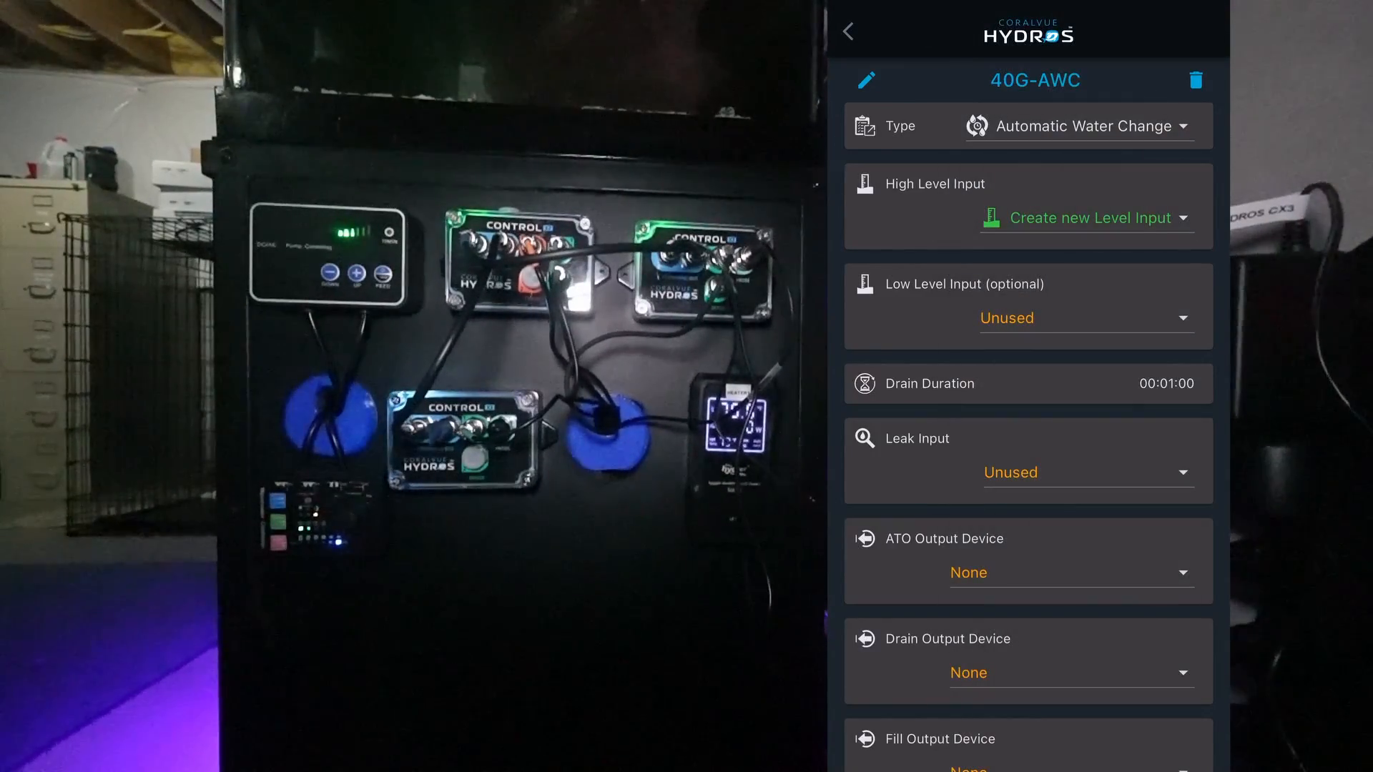
click(1086, 317)
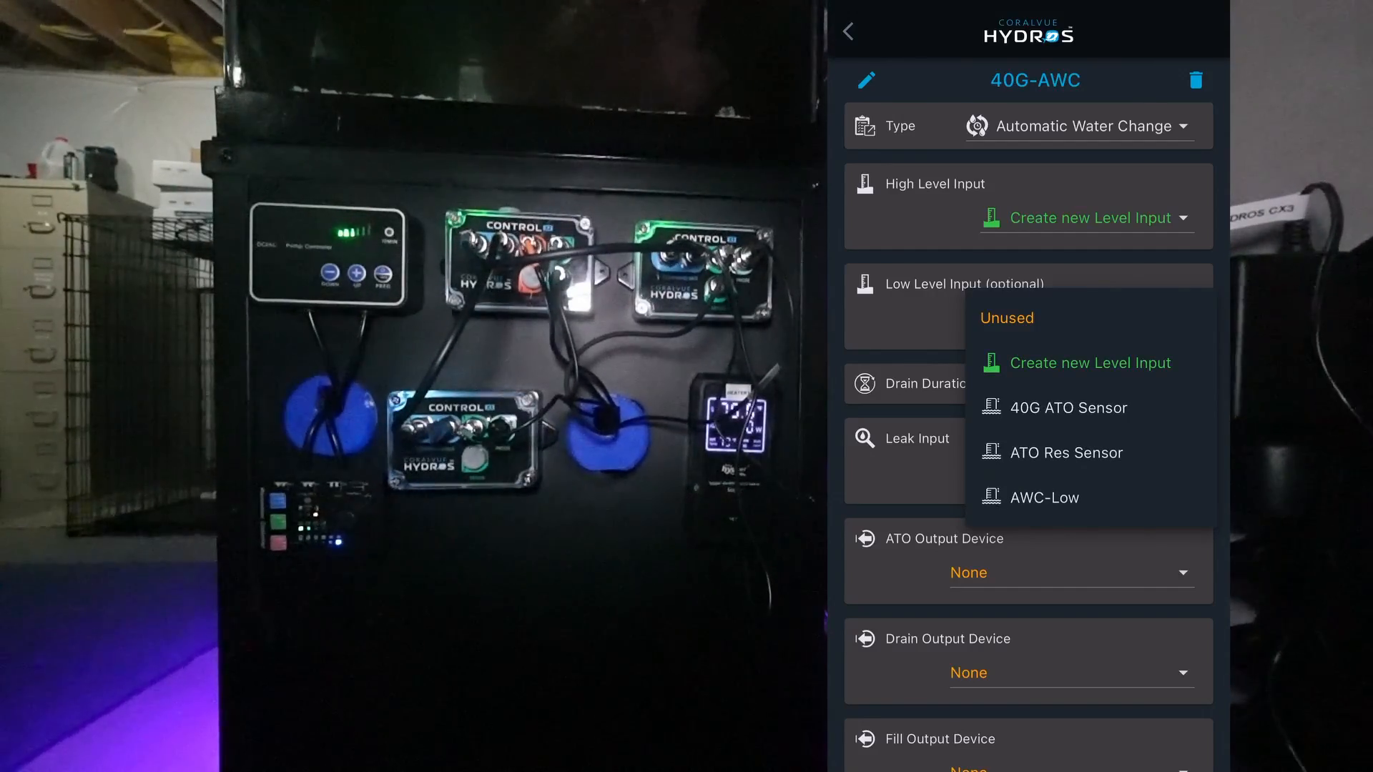
click(1038, 497)
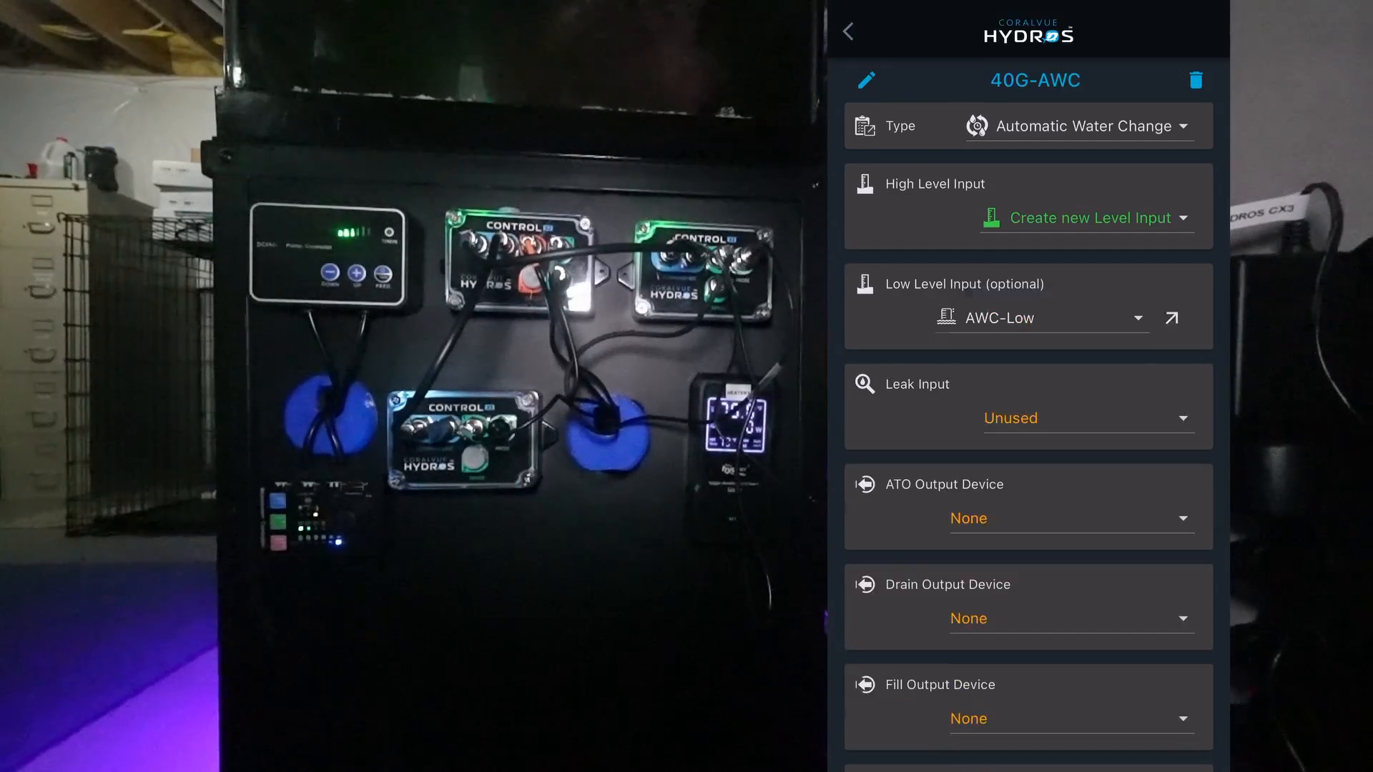
Set the high level input and assign EB4-5-3 drain and EB4-5-4 fill devices
scroll(down, 3)
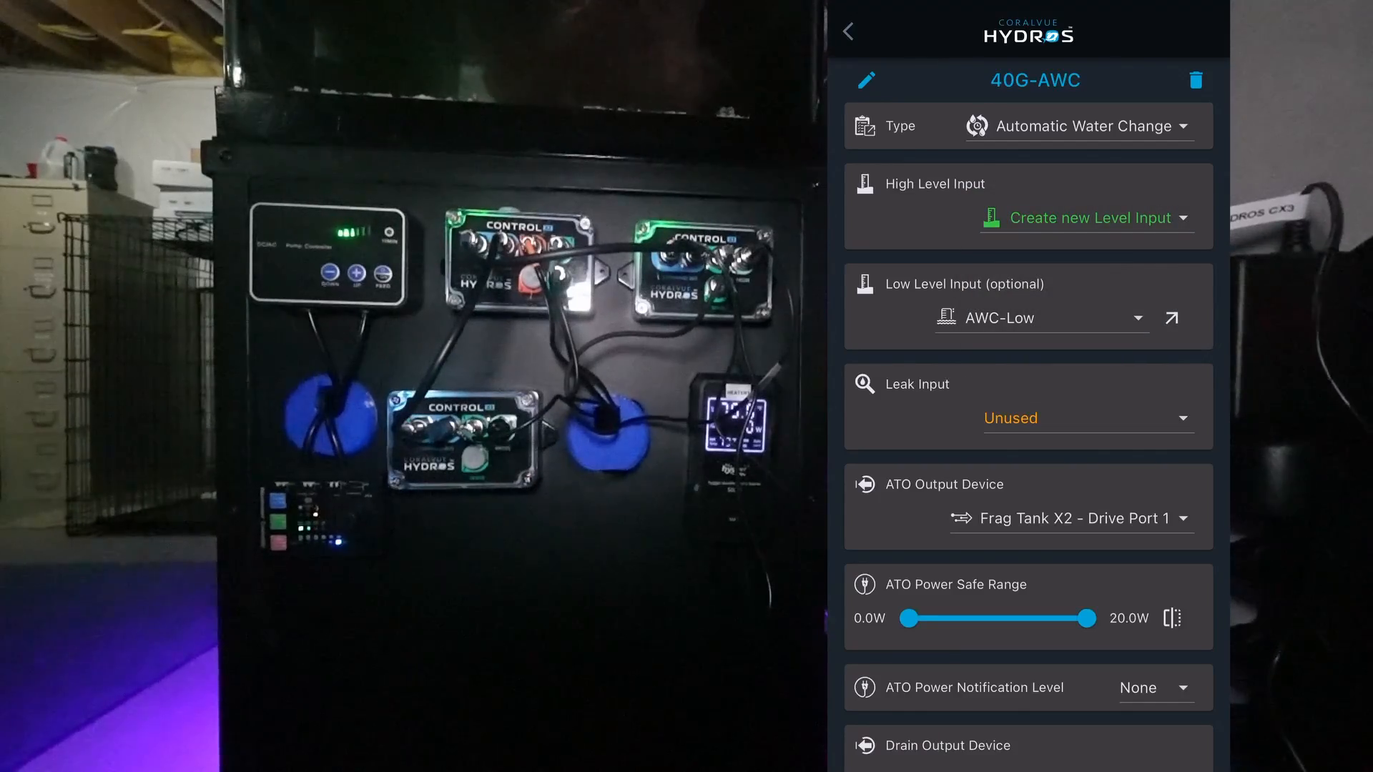
click(1083, 217)
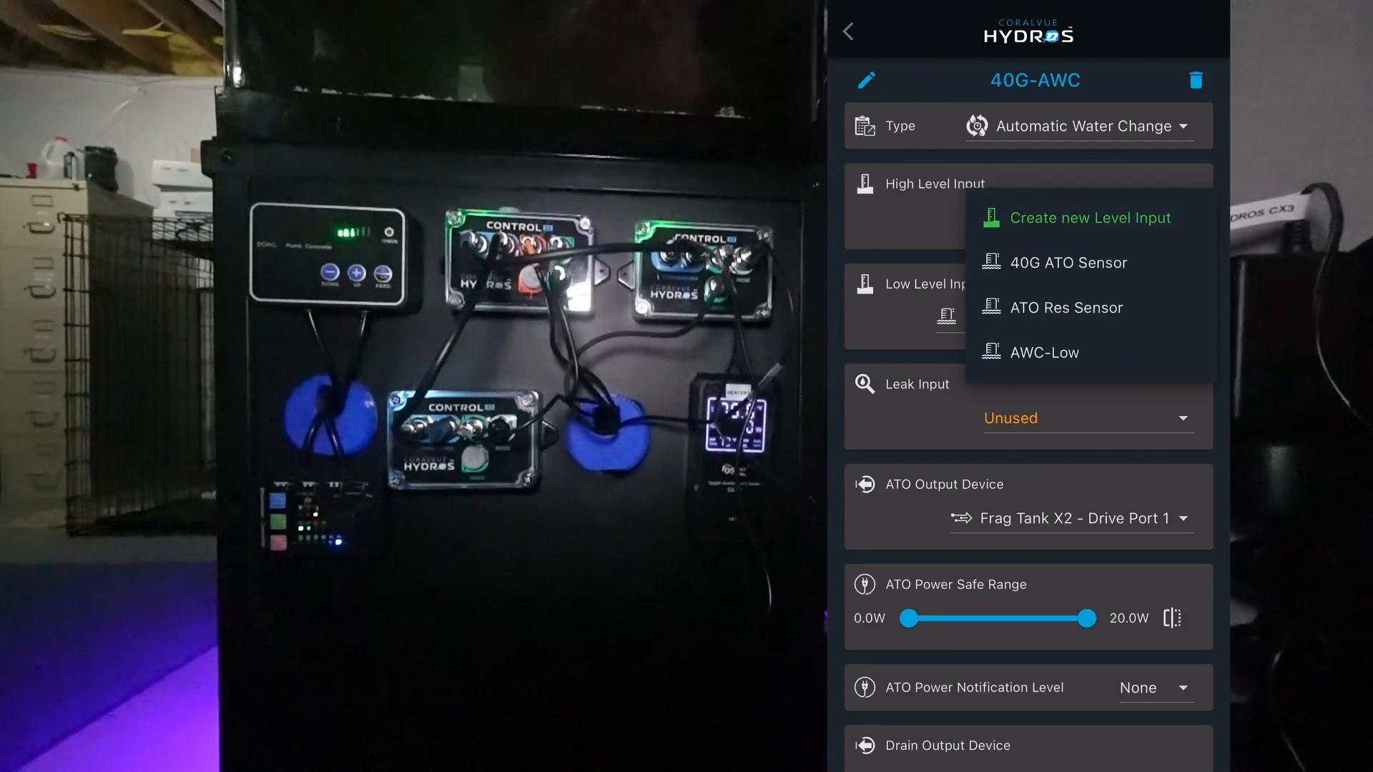
click(1067, 262)
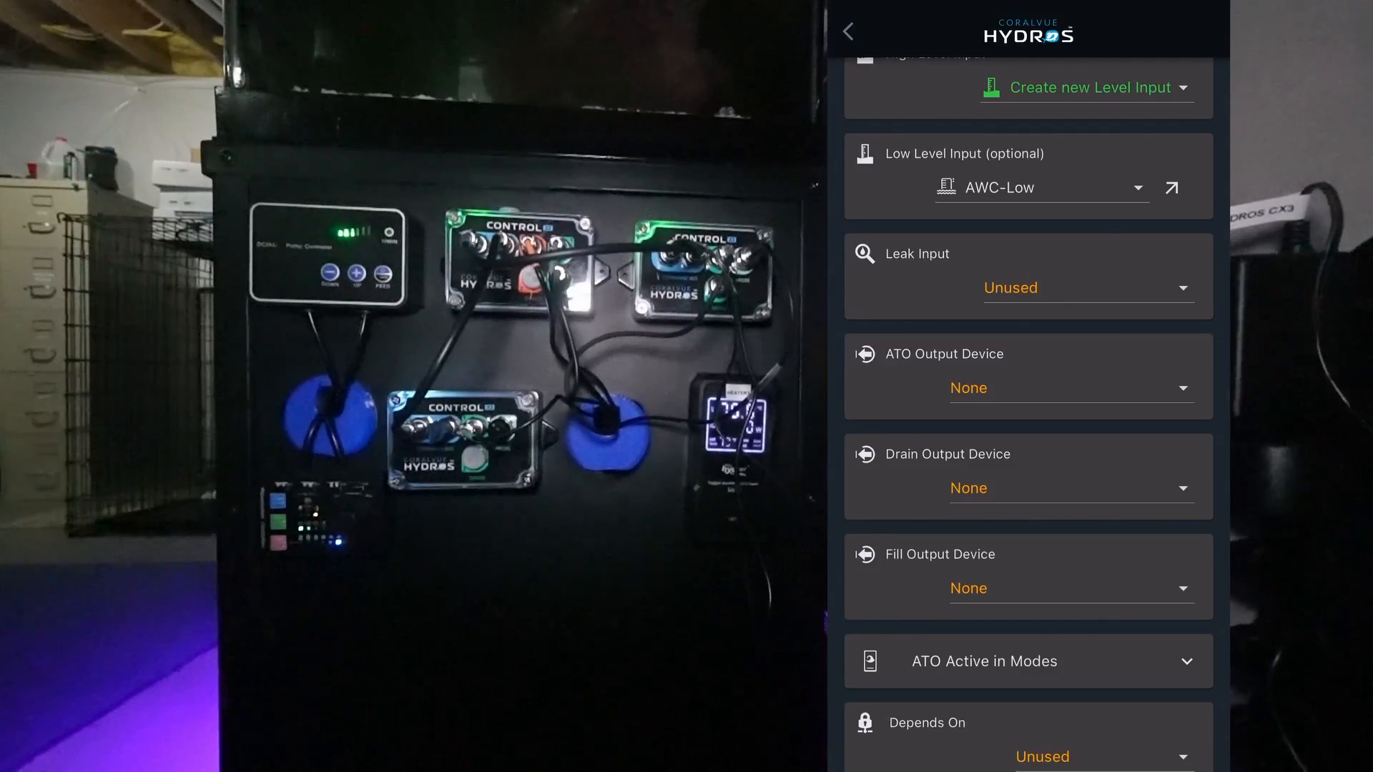
click(1070, 388)
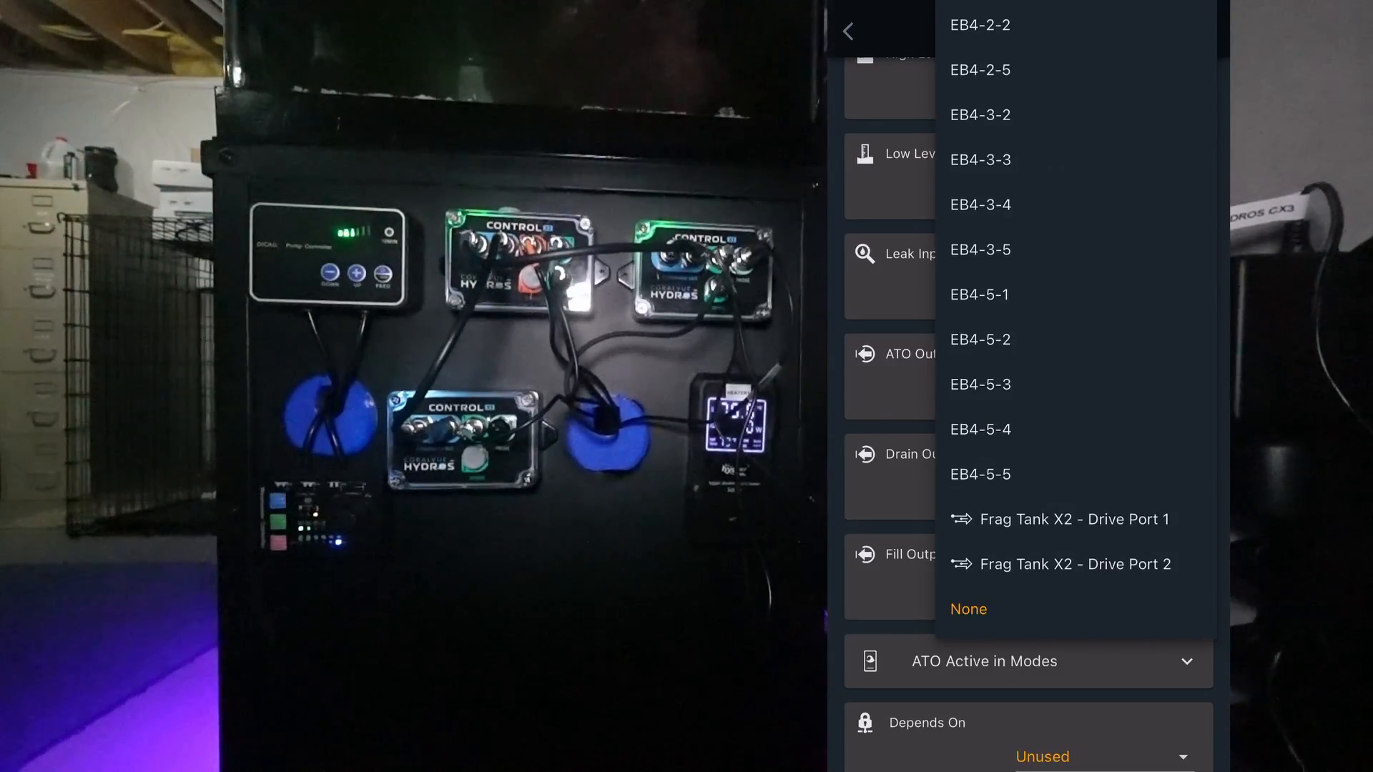
click(1074, 519)
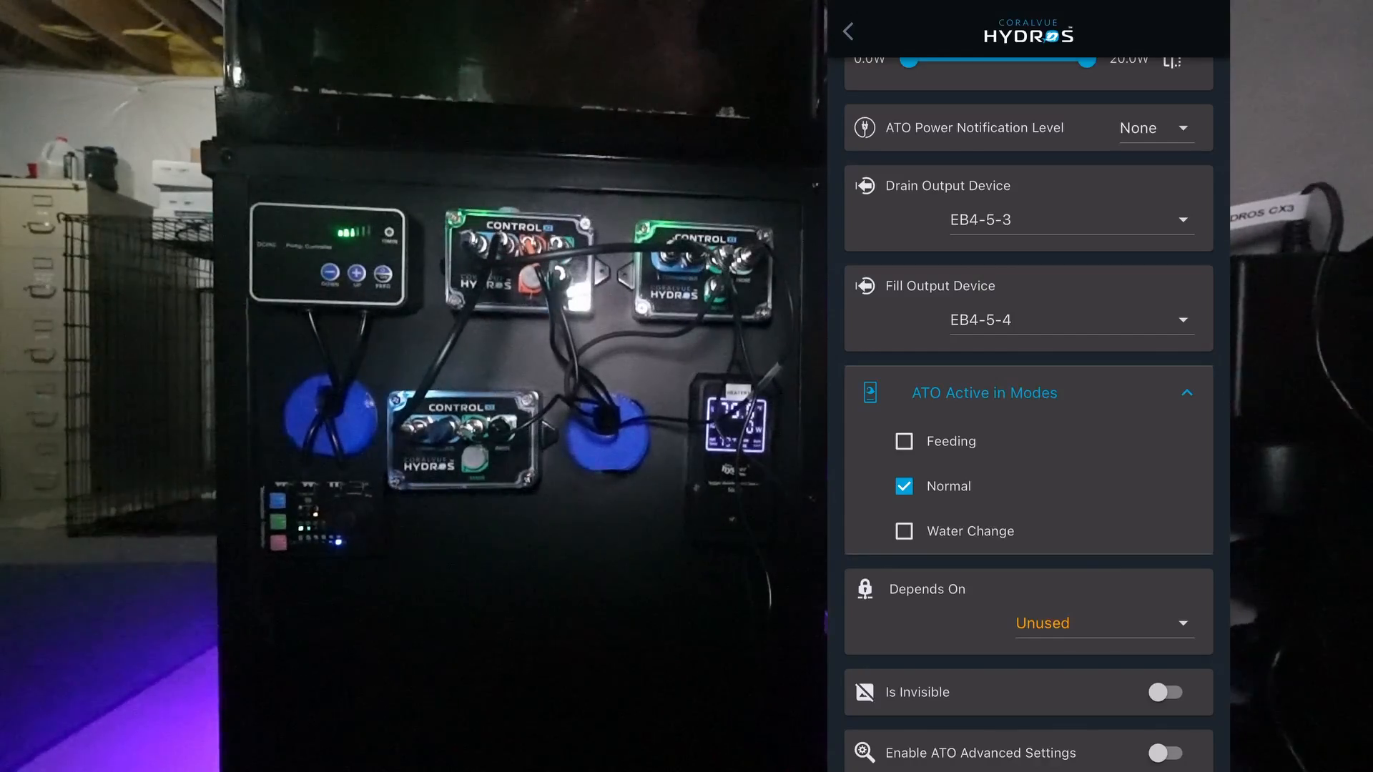
Collapse the ATO modes list and enable advanced drain/fill settings to view two-minute maximum on times
click(1186, 392)
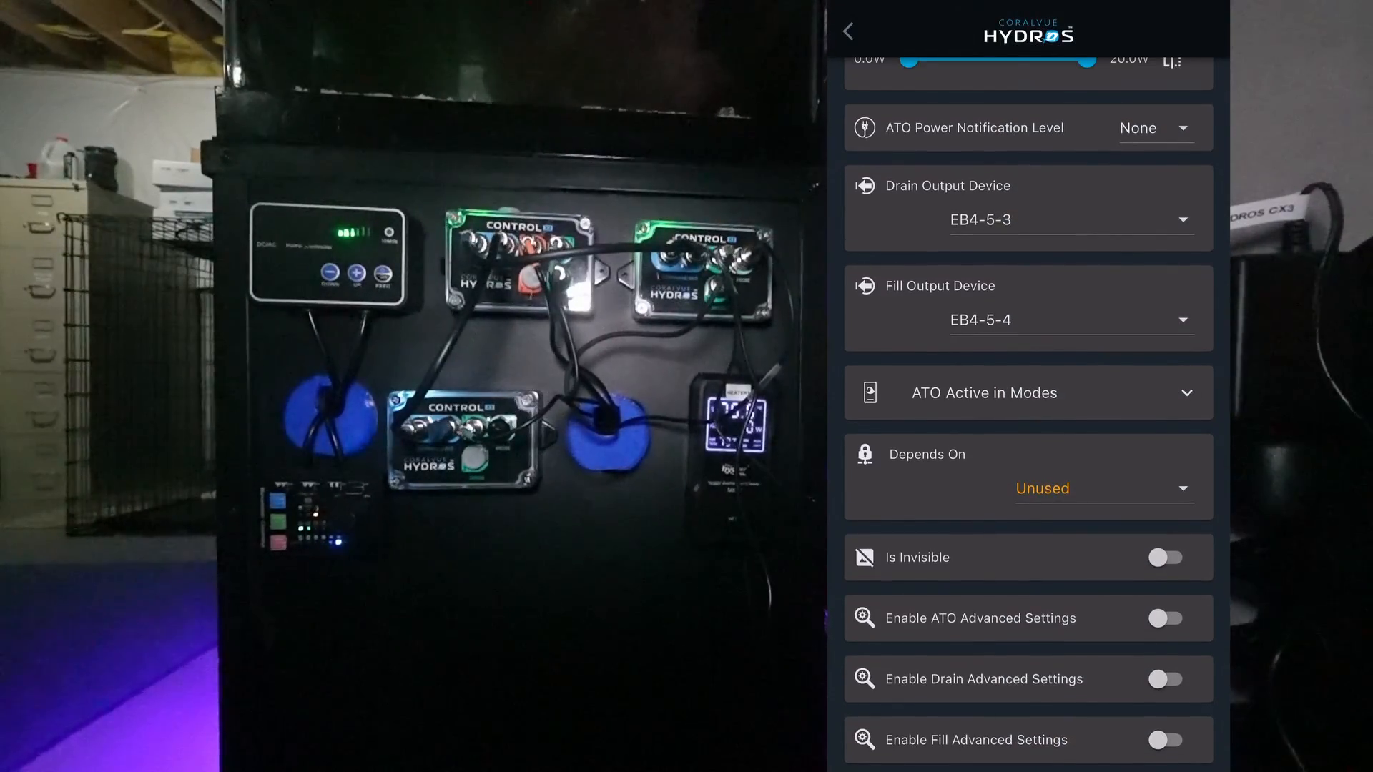
click(1166, 680)
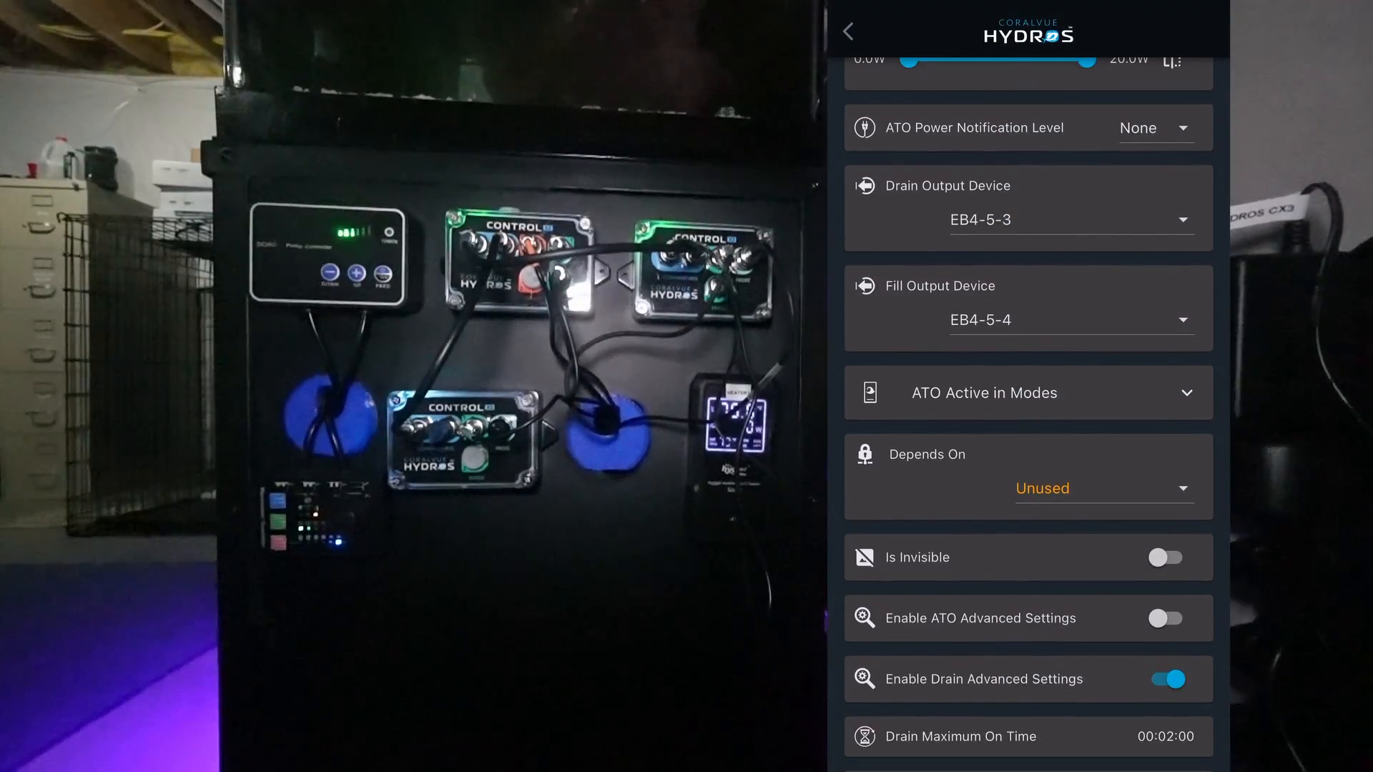
scroll(down, 3)
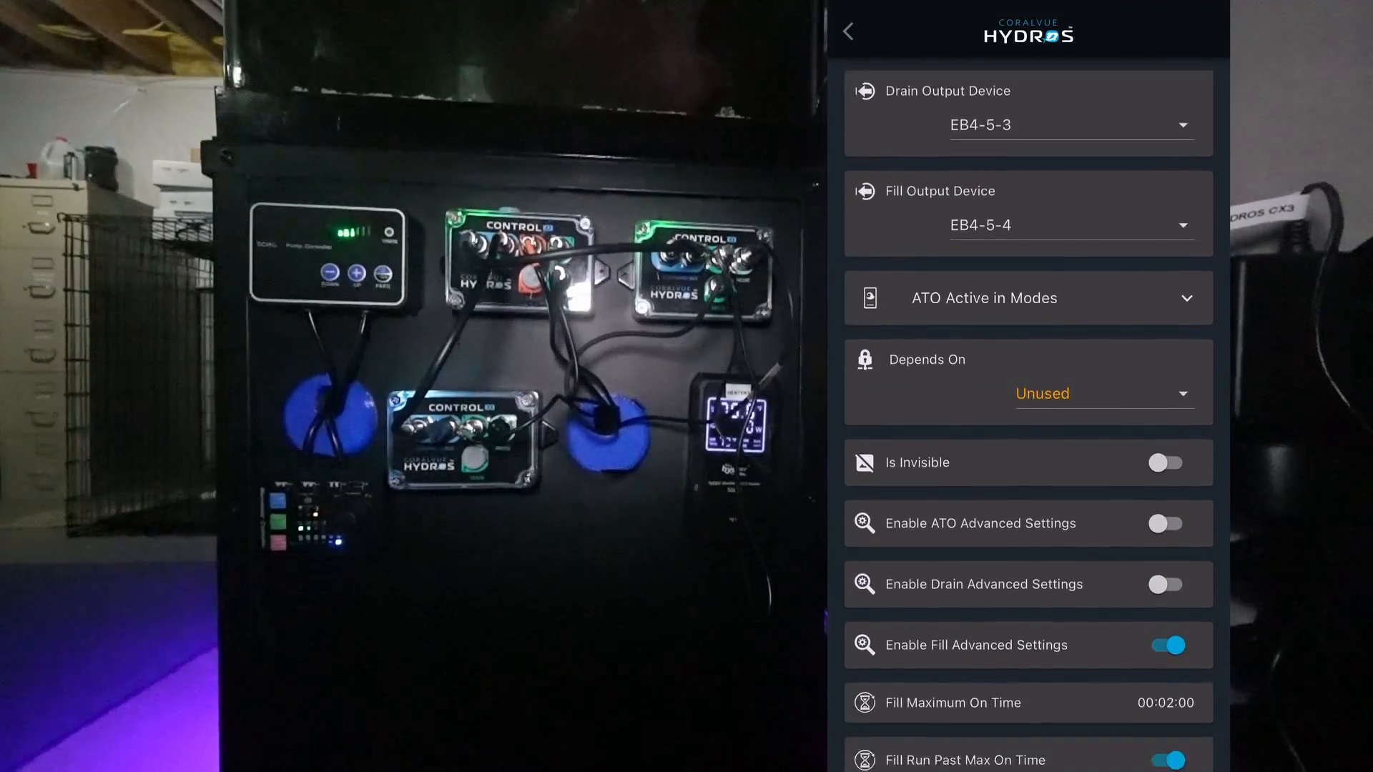
scroll(down, 3)
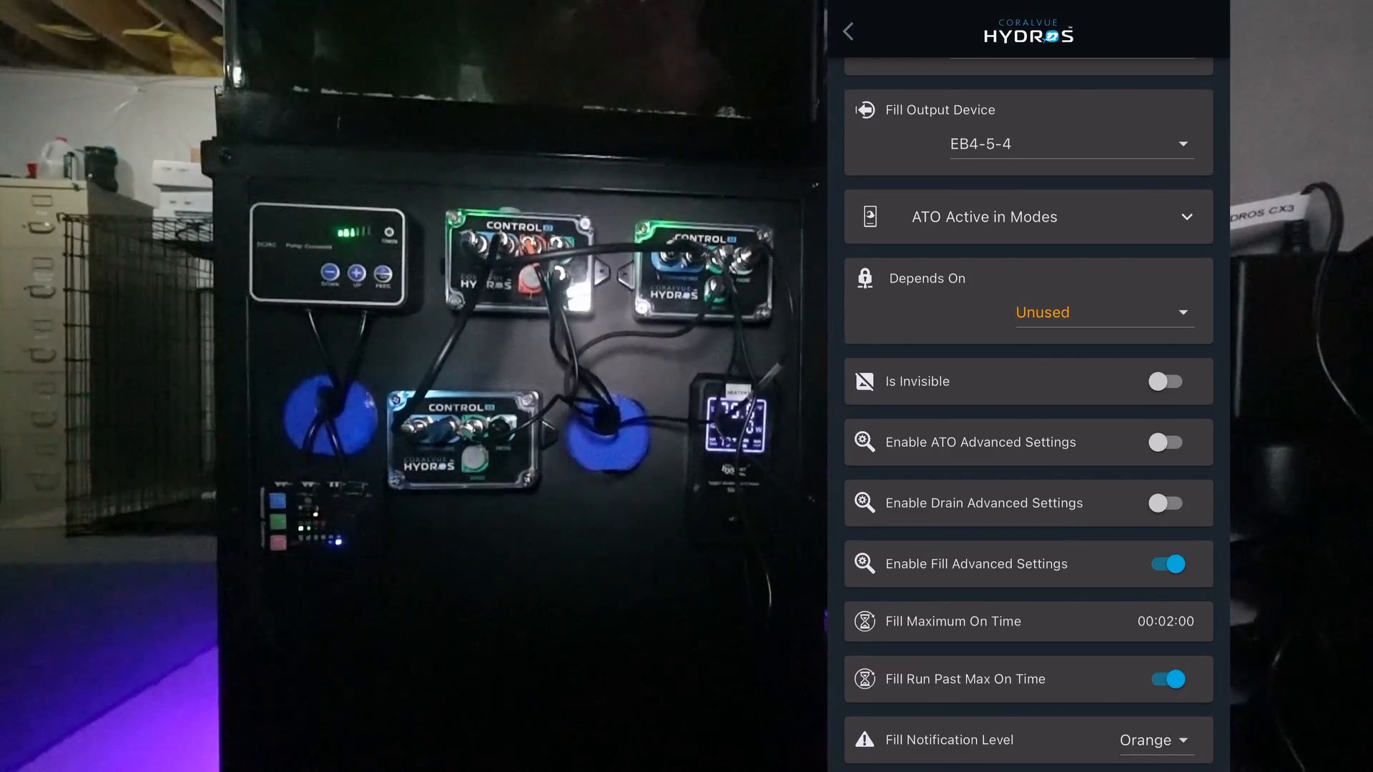
scroll(down, 3)
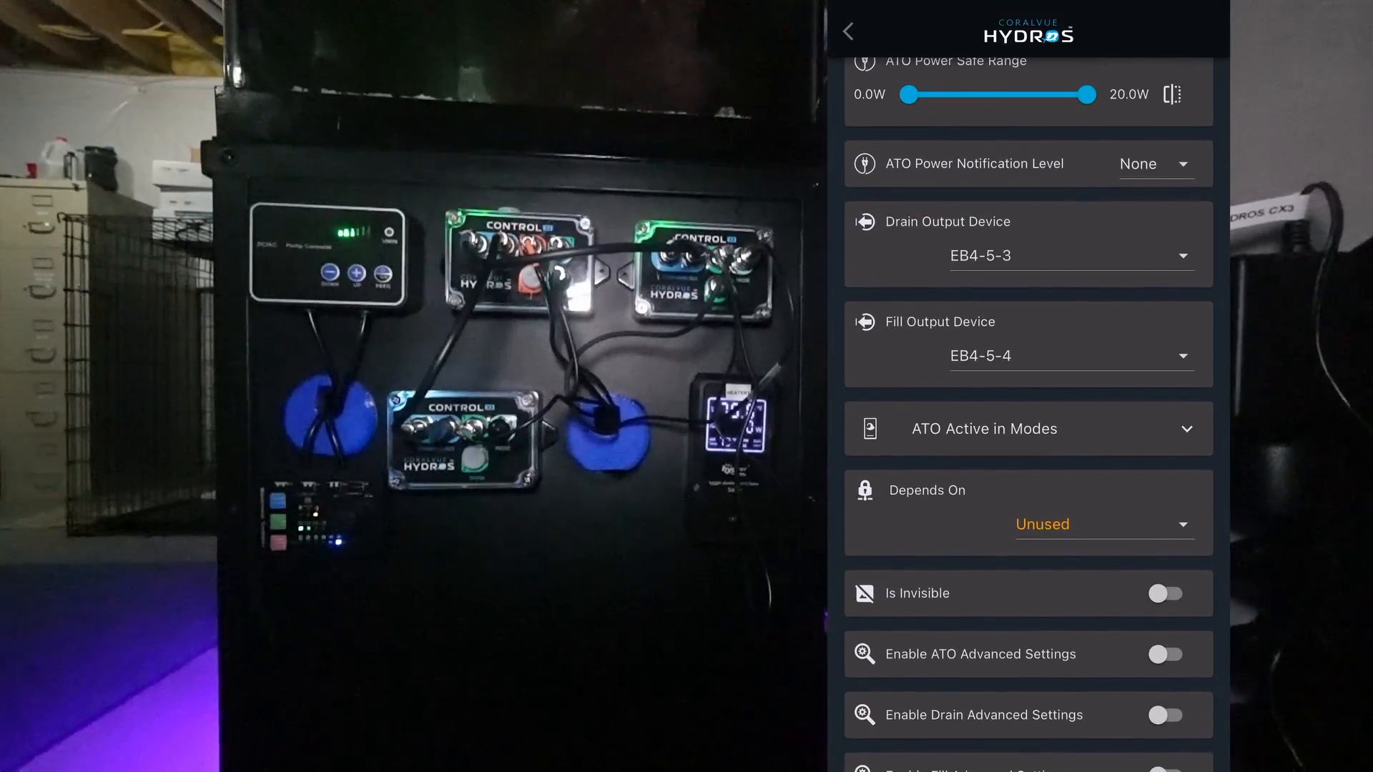
scroll(down, 3)
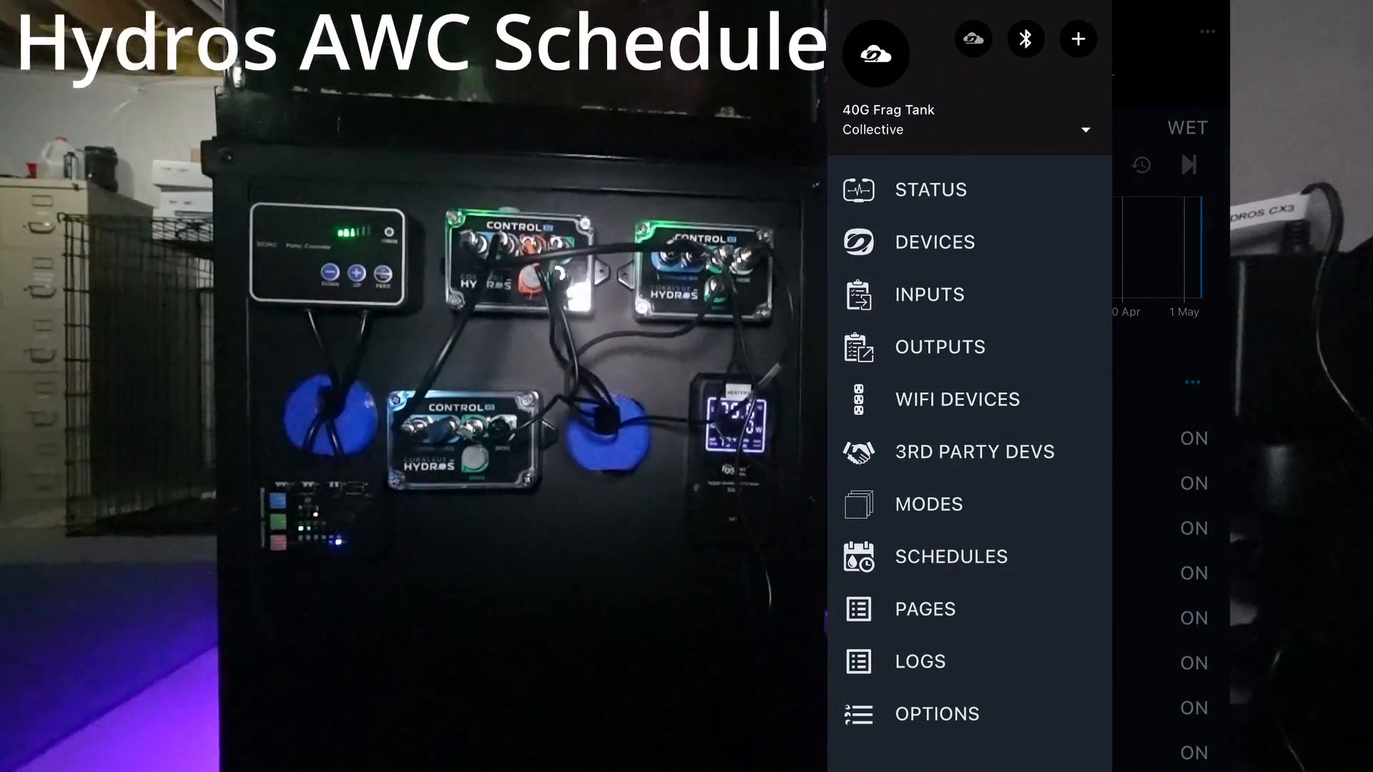
Create schedule 40G-AWC-Schedule and set its type to Water Change Regimen
click(951, 556)
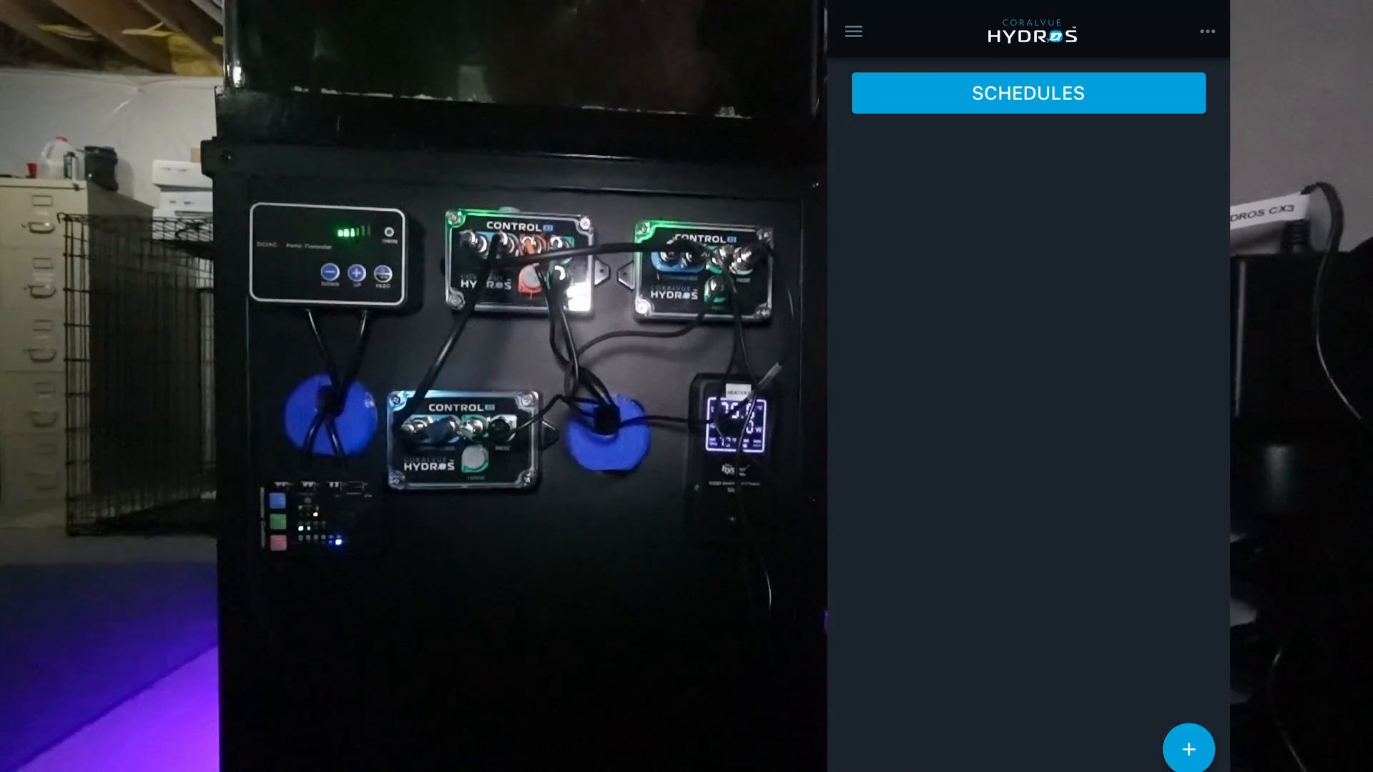
click(1188, 748)
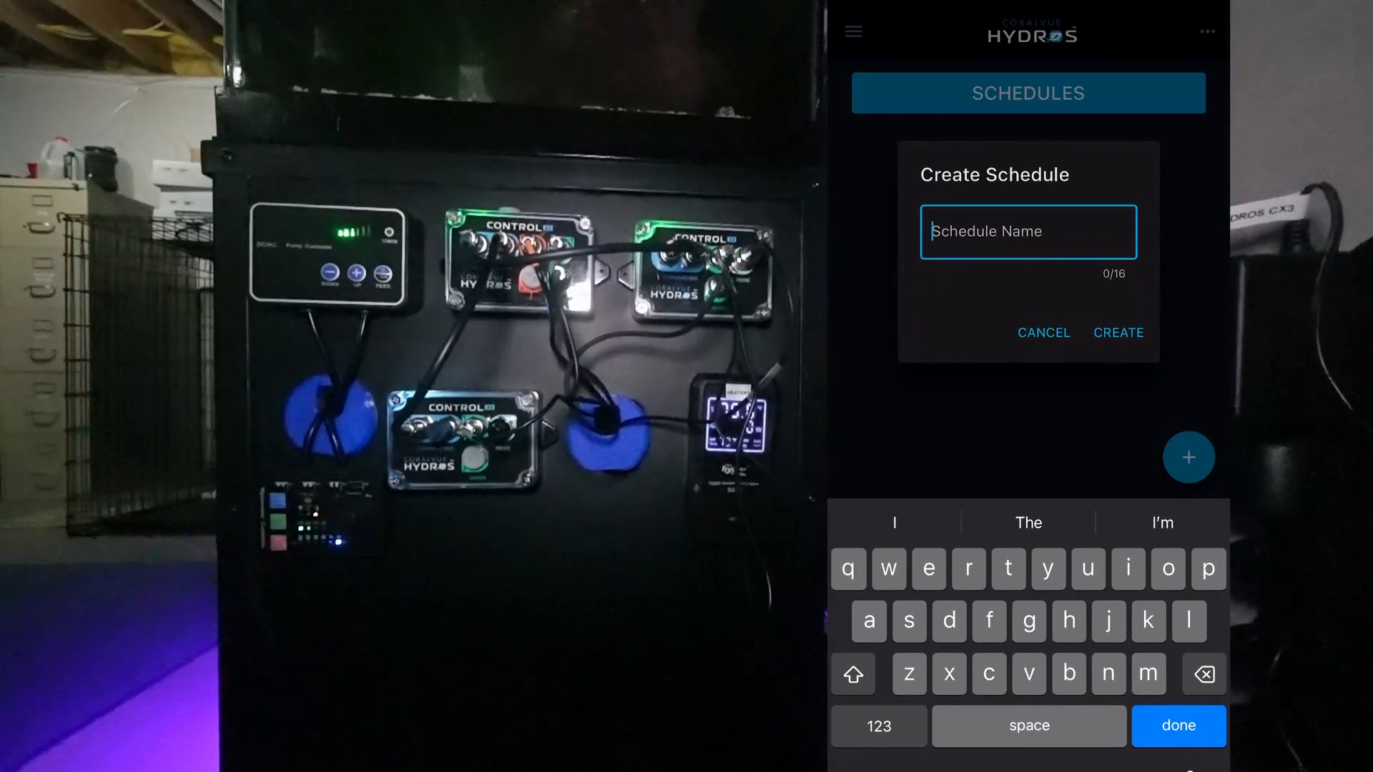
text(40G-)
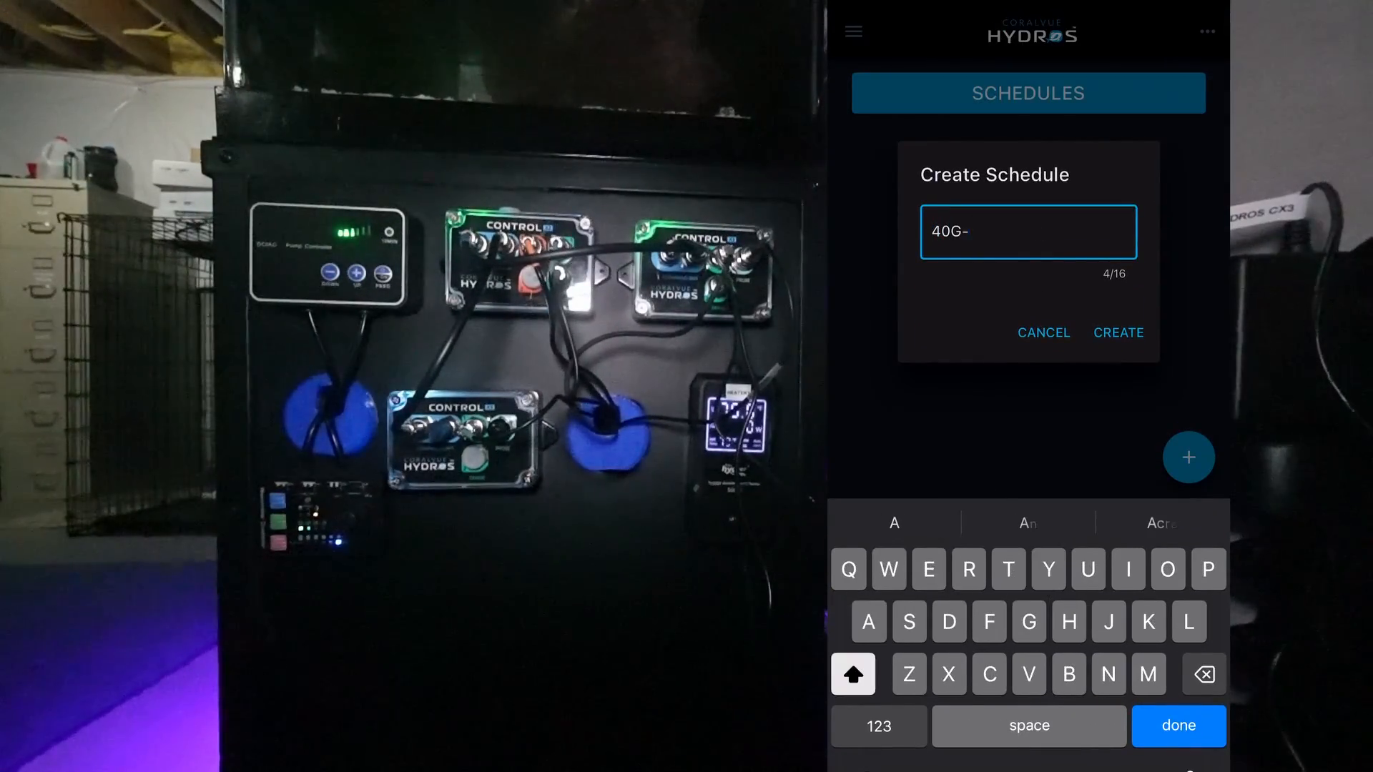
text(AWC-Schedule)
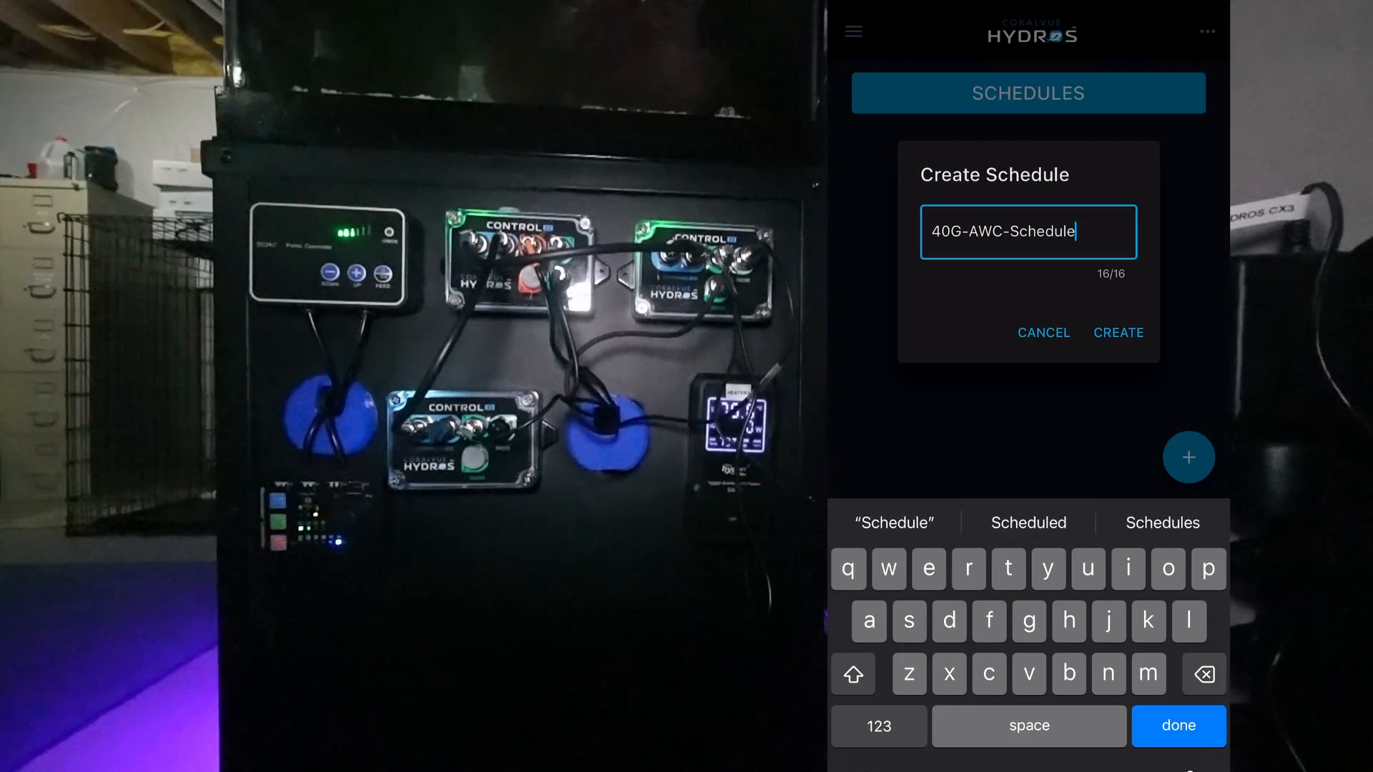
click(1117, 332)
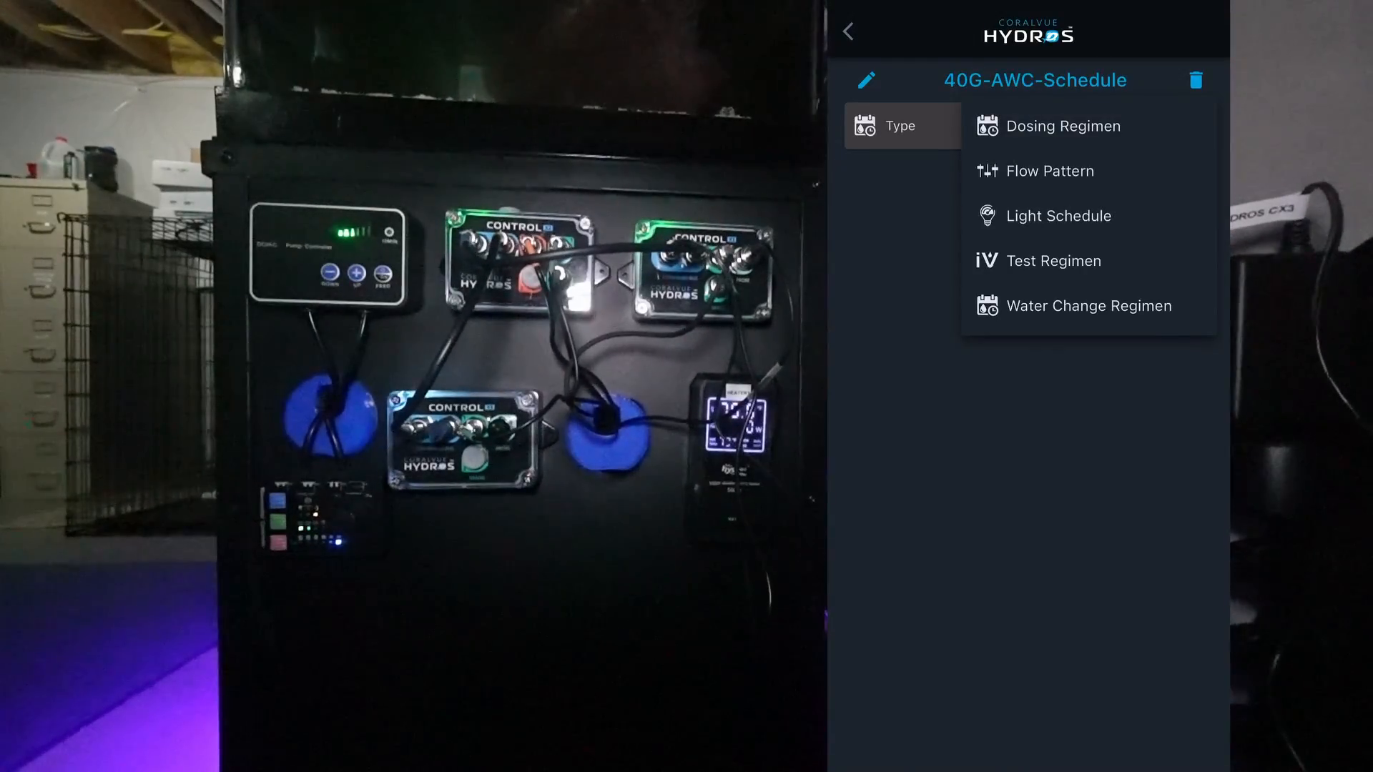
click(1088, 305)
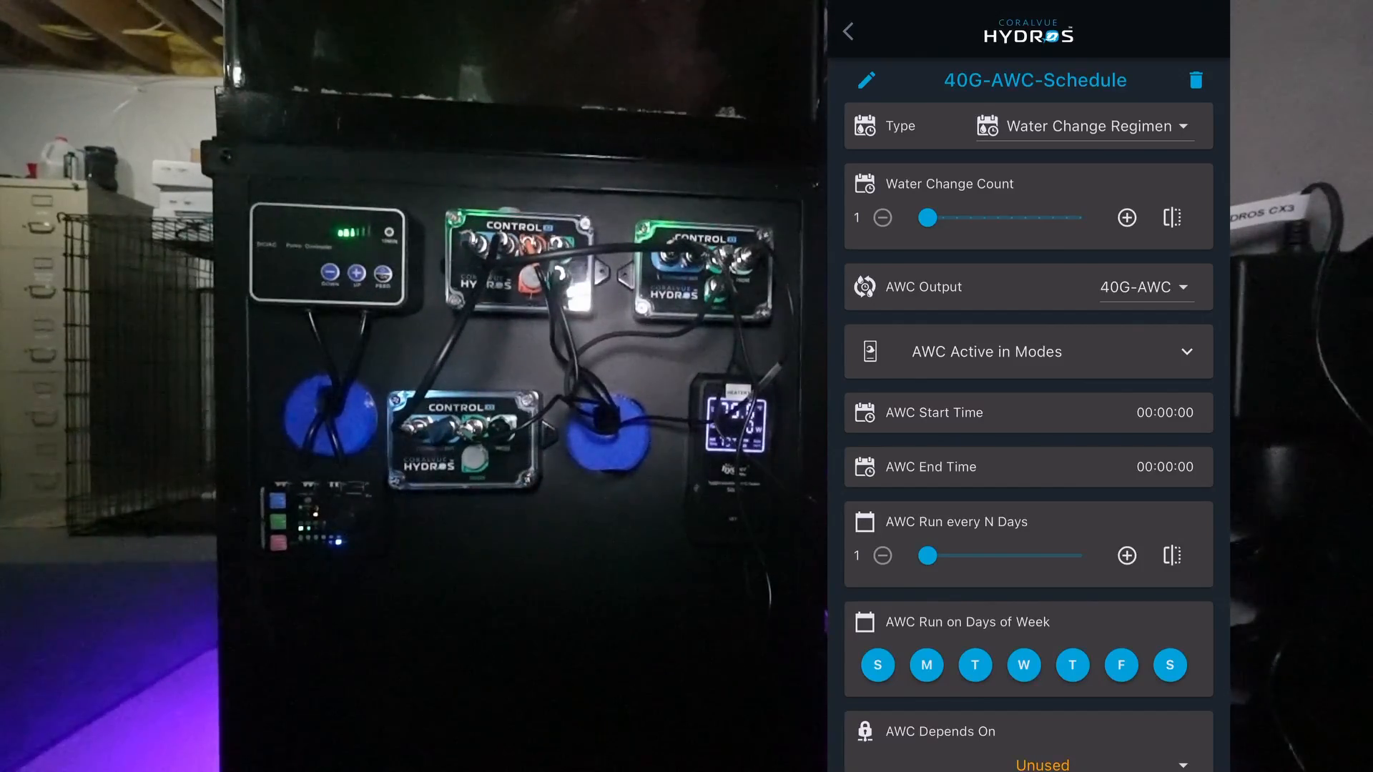
Set the AWC start time to 07:00
scroll(down, 3)
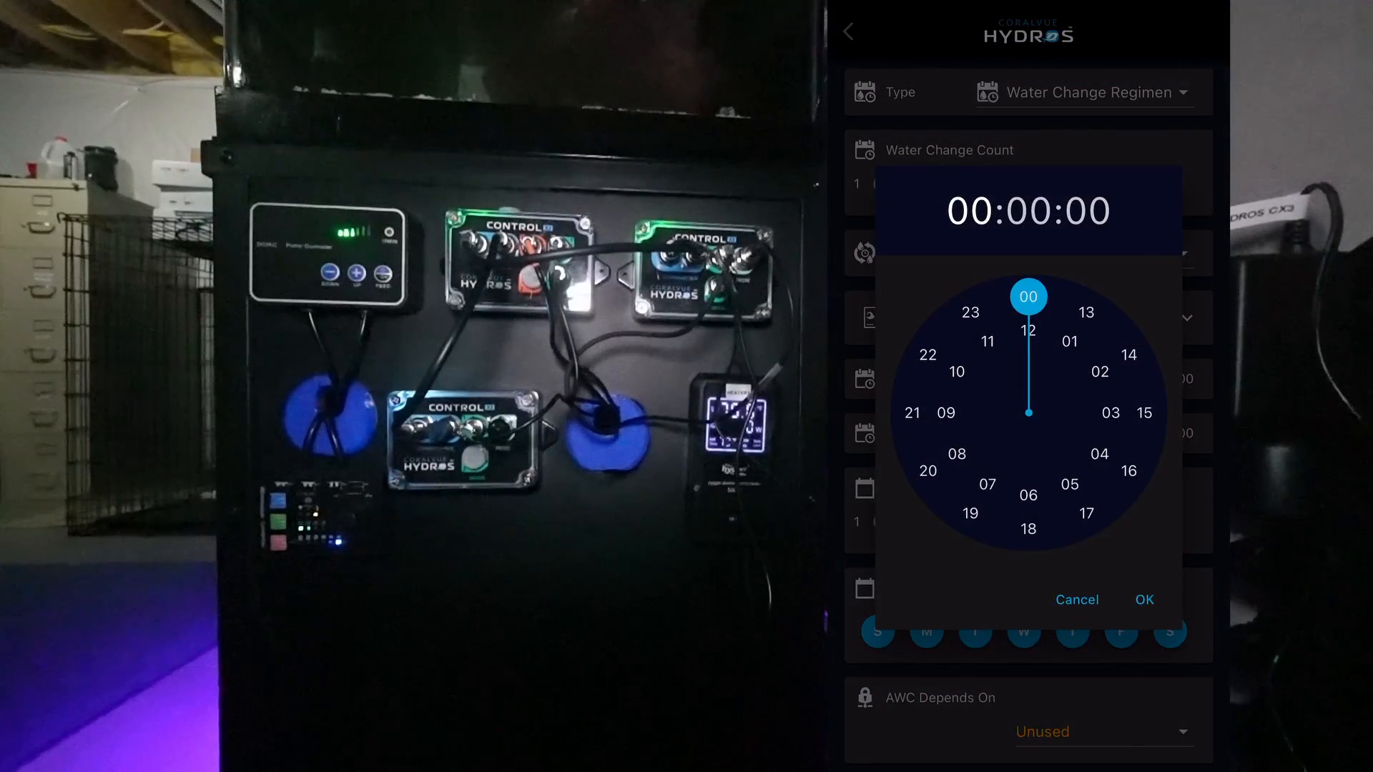
click(988, 484)
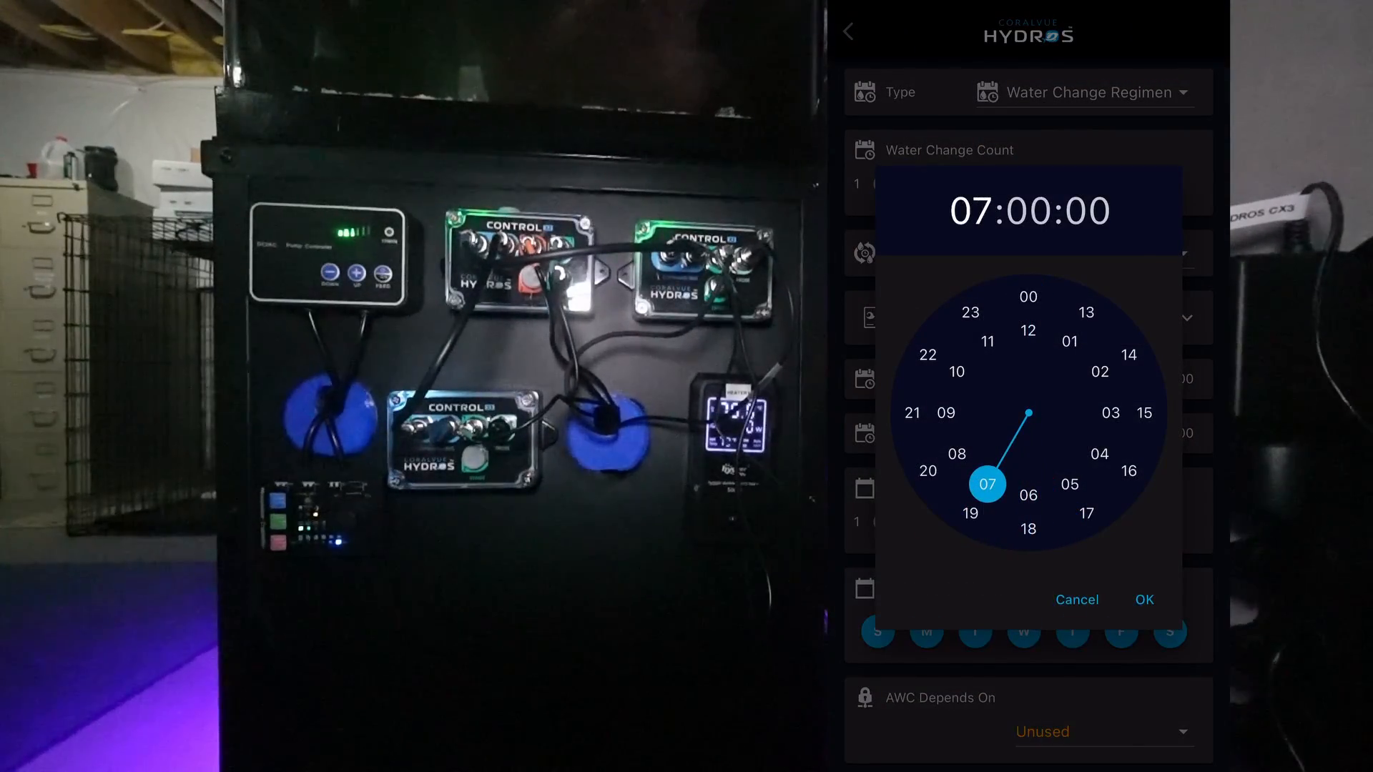
click(1142, 600)
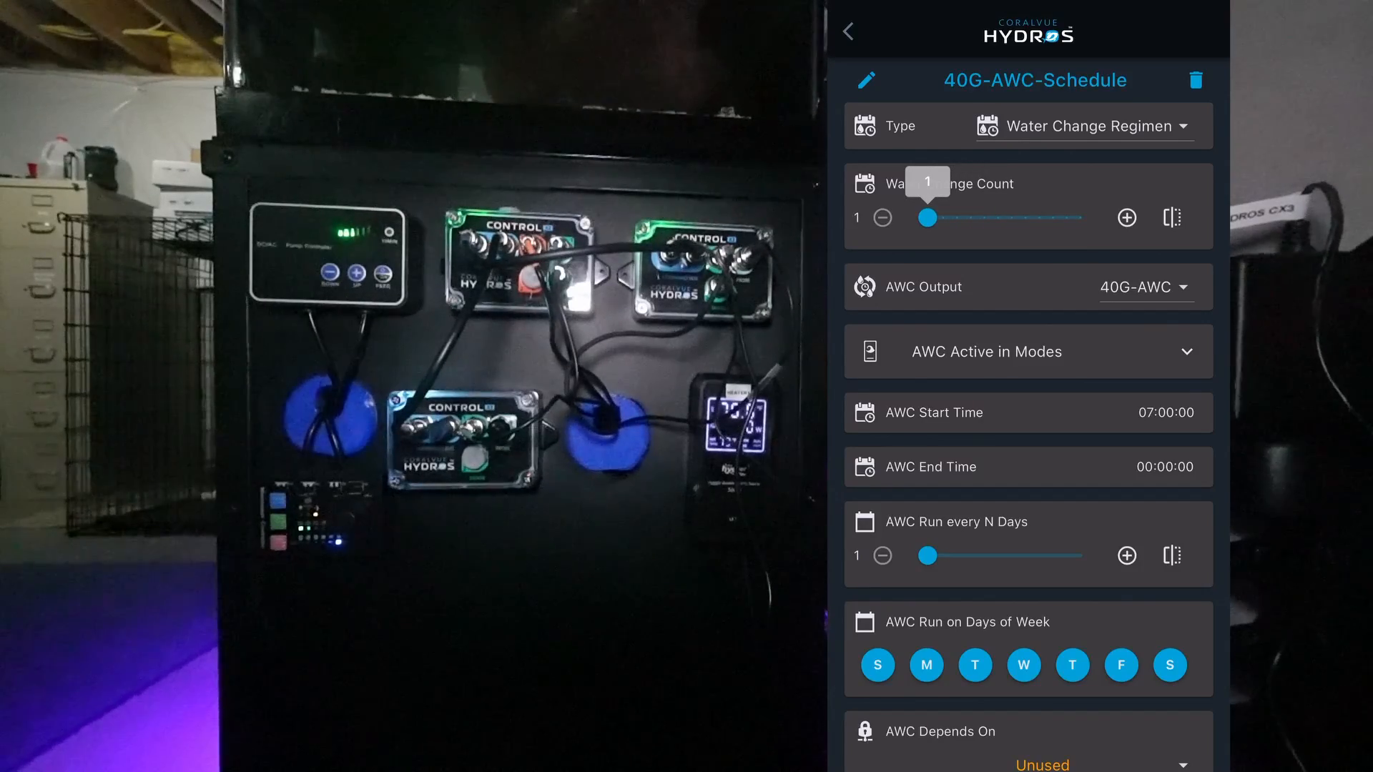
Set the water change count to 2
drag(929, 218, 969, 218)
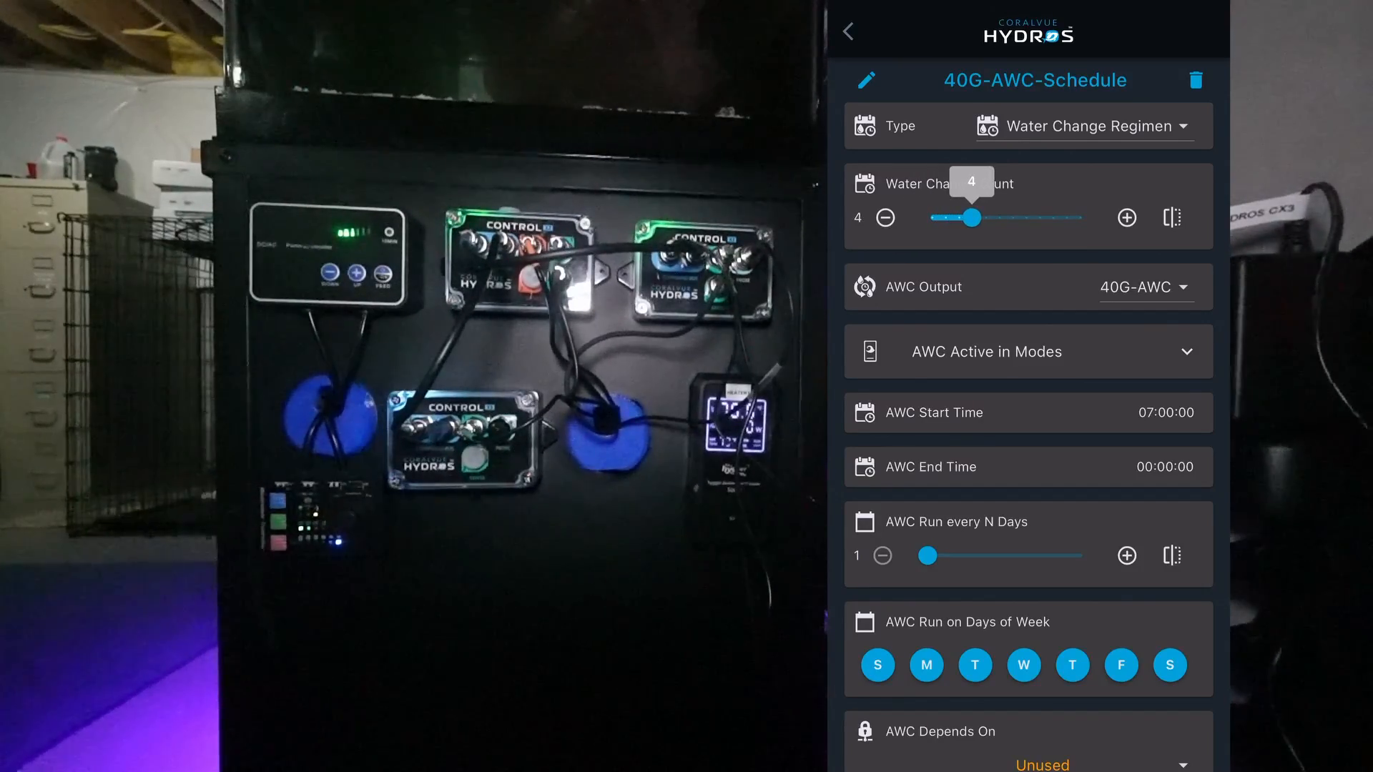
drag(972, 217, 925, 217)
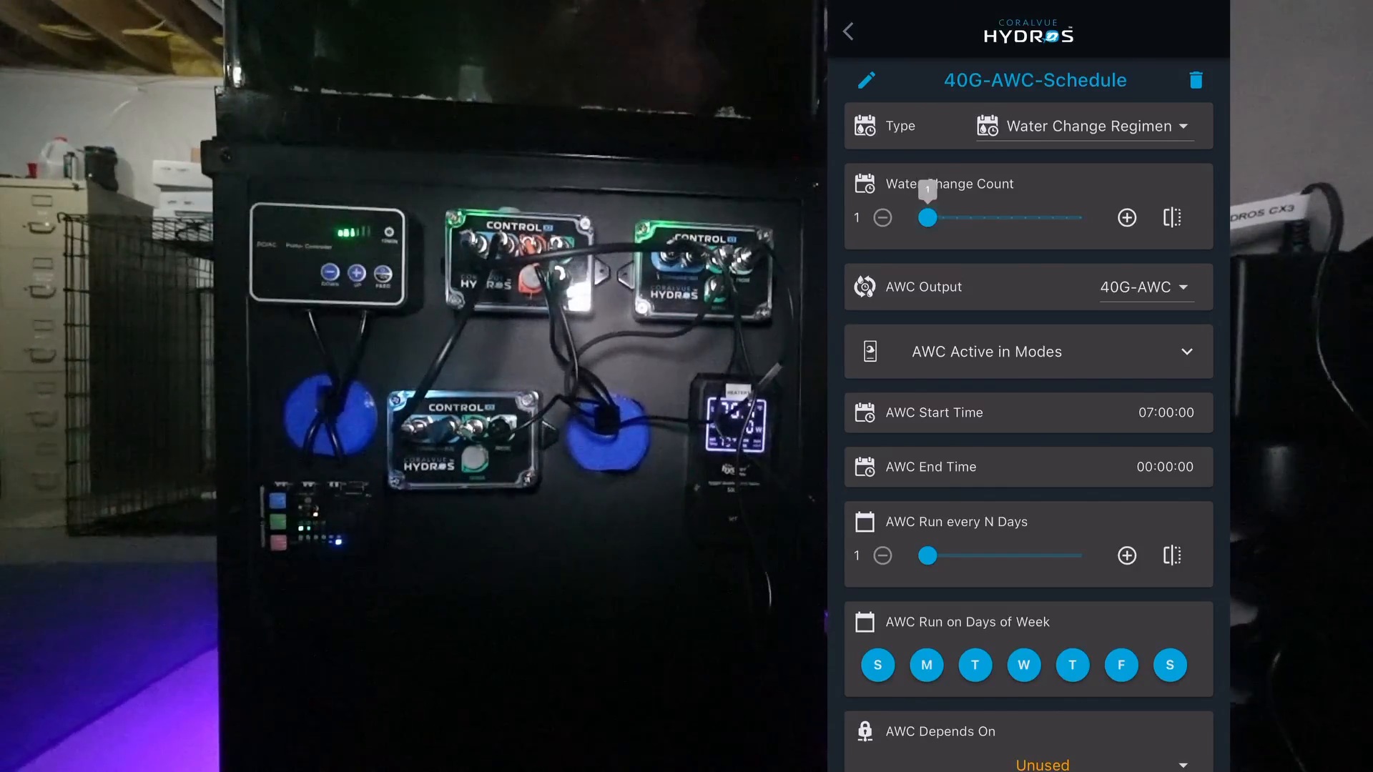
click(1126, 217)
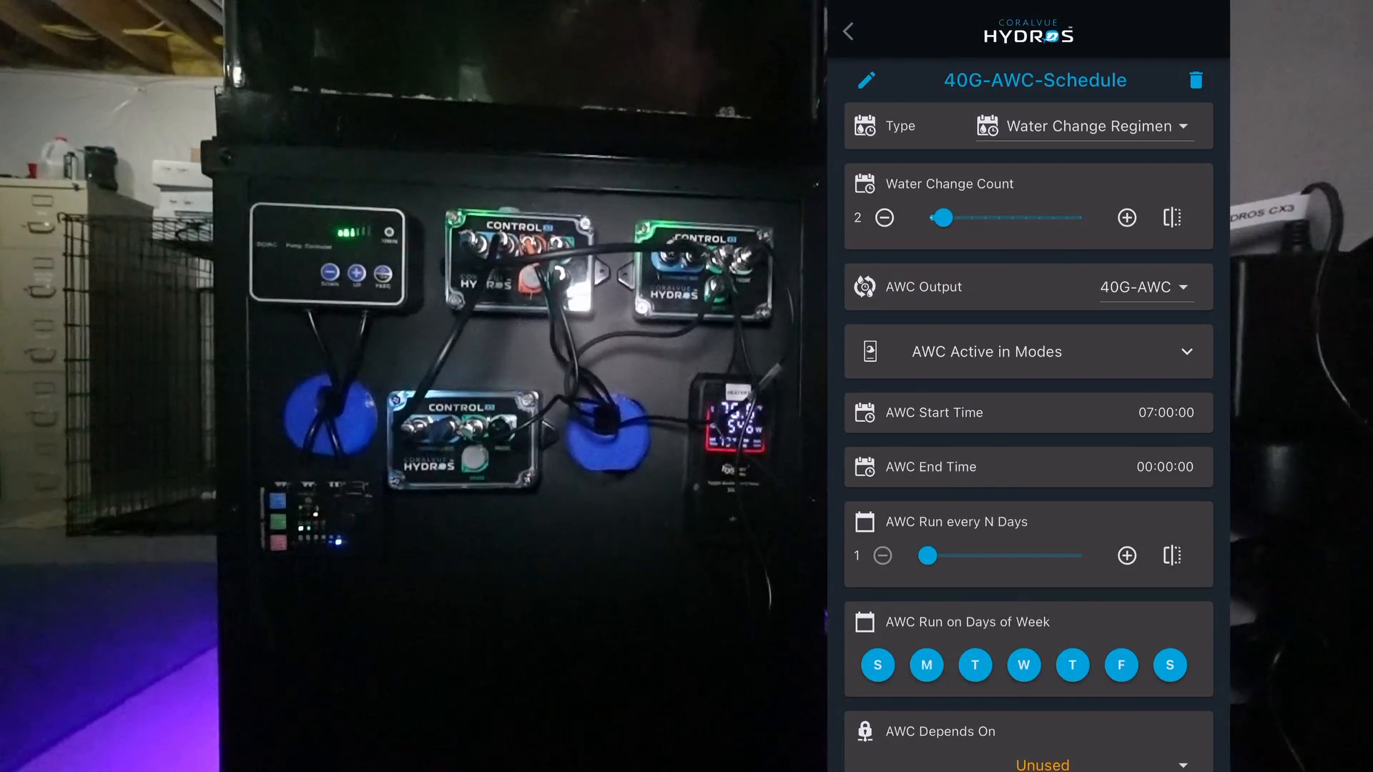
scroll(down, 3)
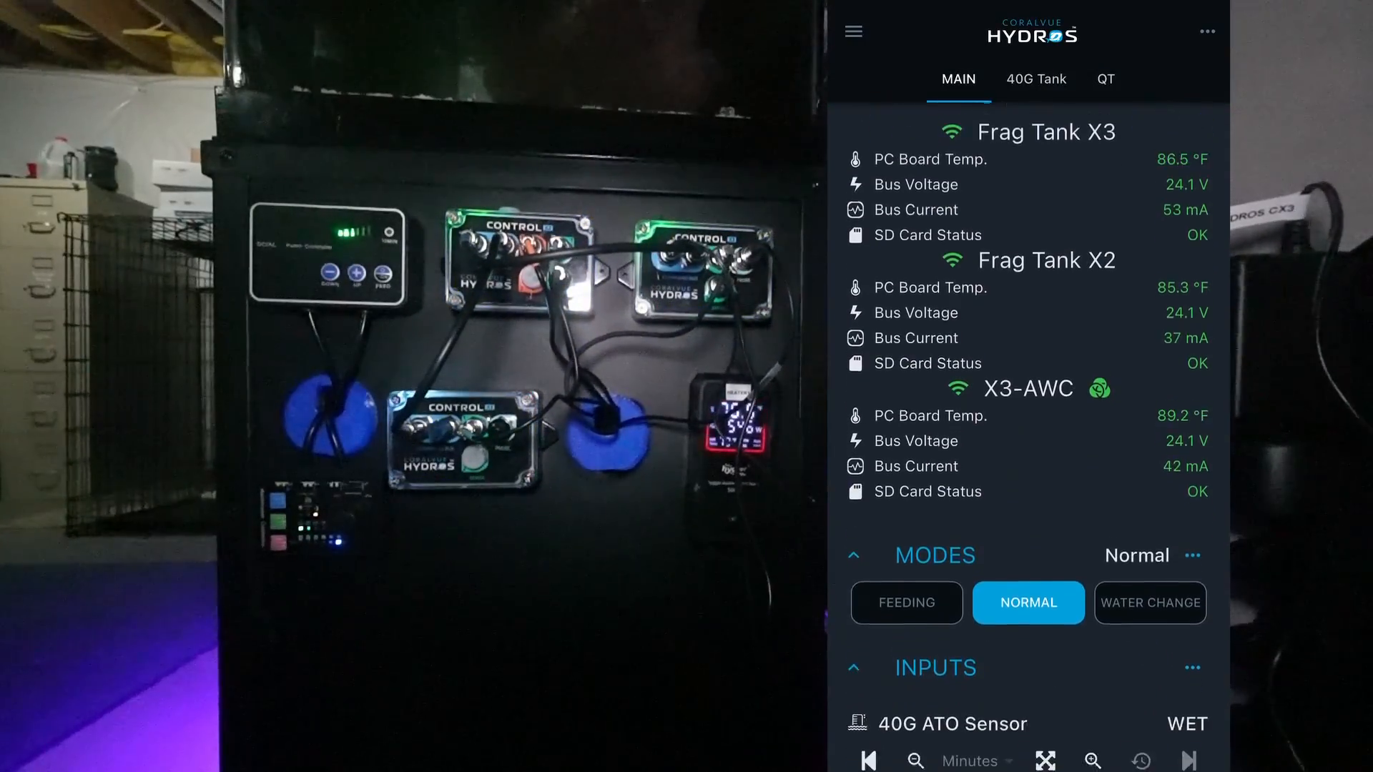
Scroll the dashboard to the Outputs list showing 40G-AWC ATO, Drain and Fill outputs, all off
scroll(down, 3)
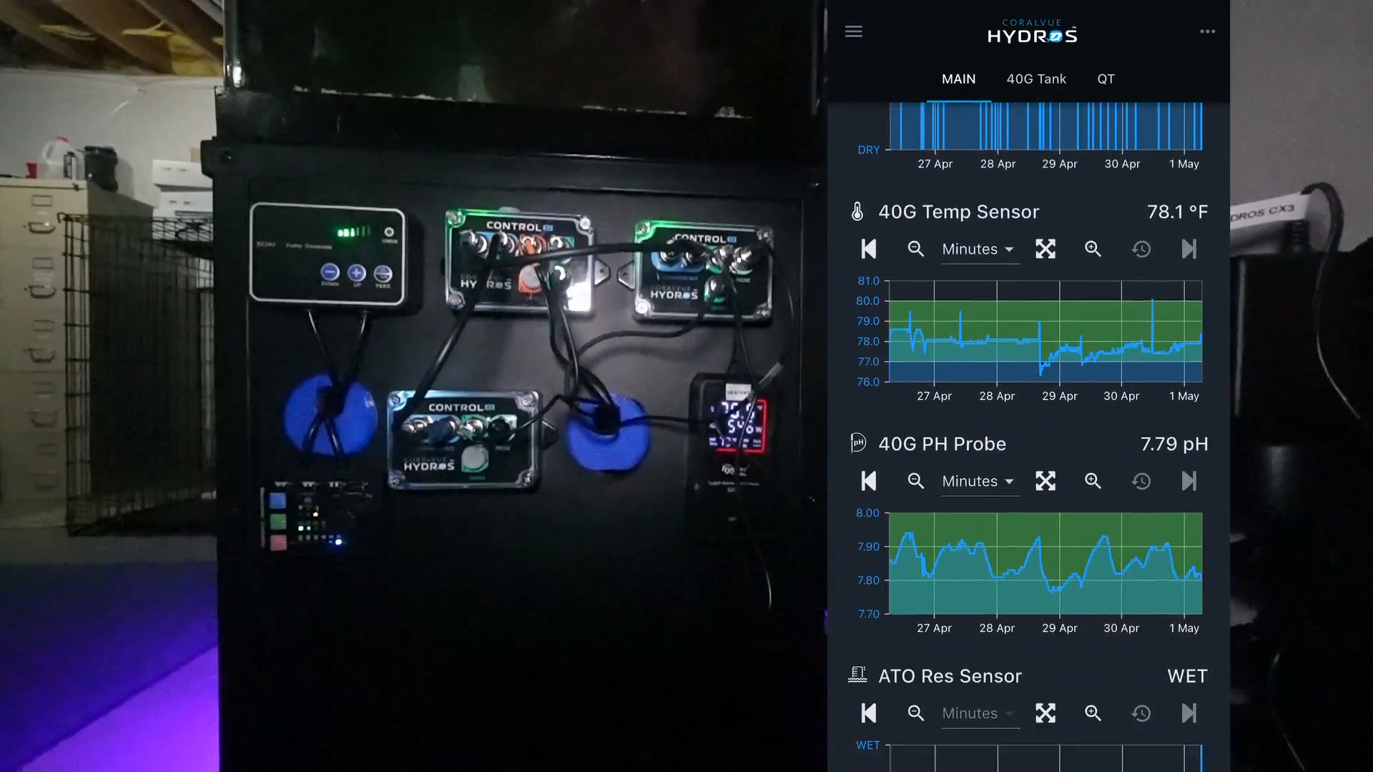
scroll(down, 3)
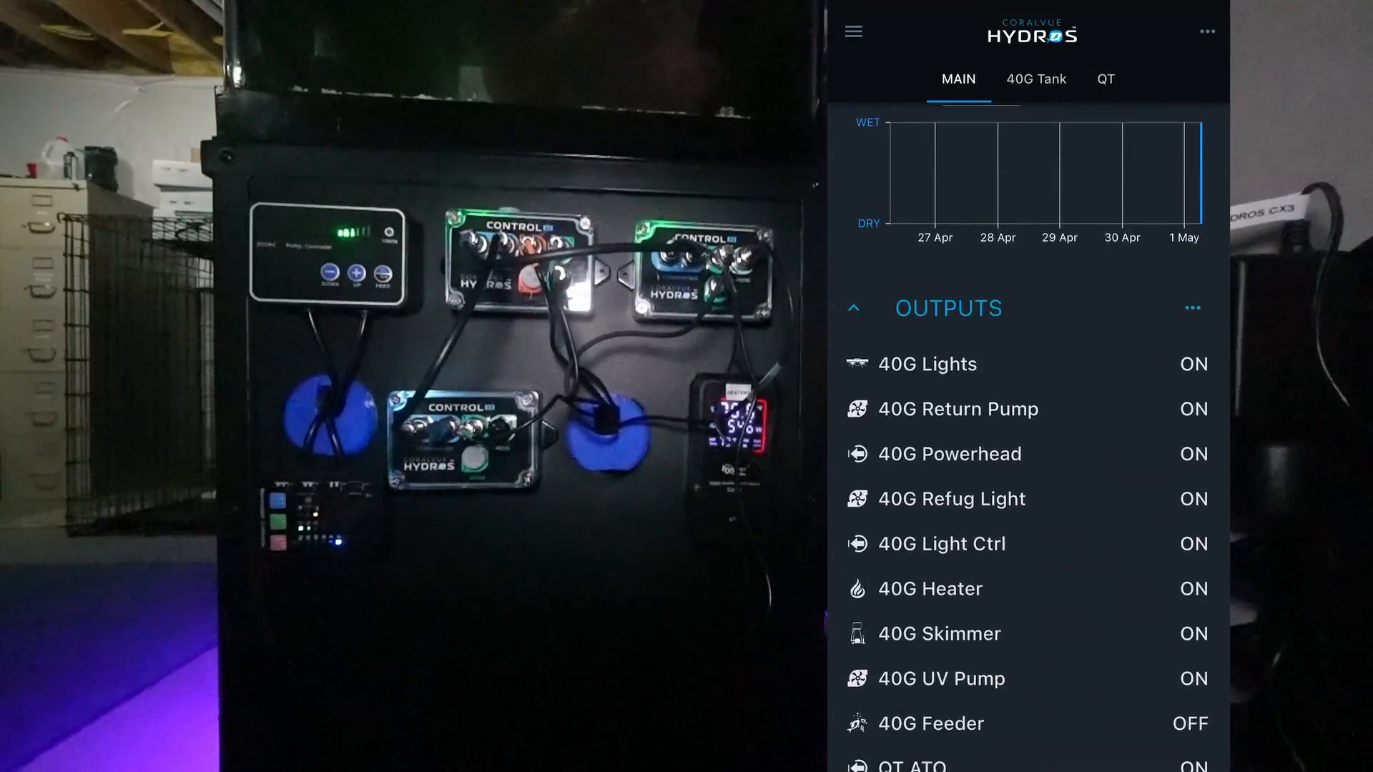
scroll(down, 3)
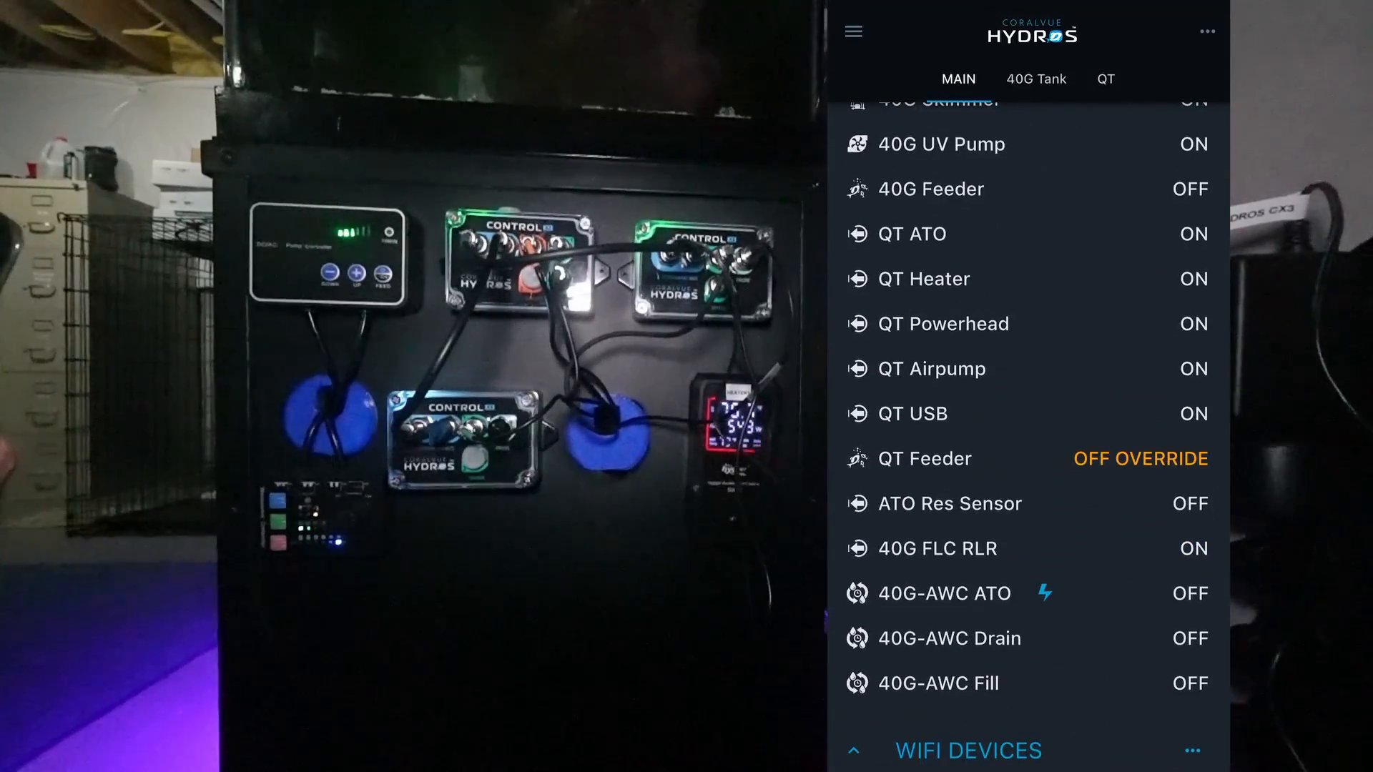